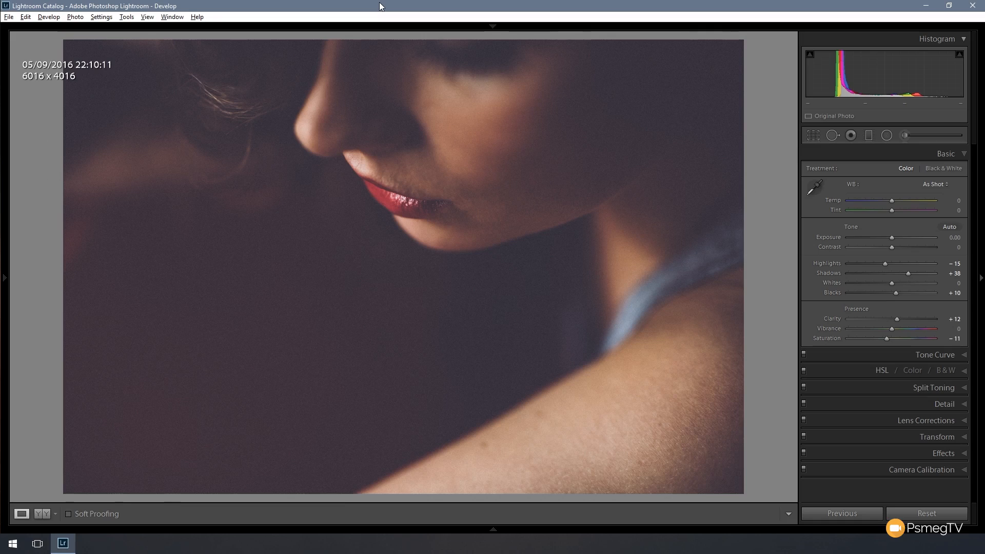
Step: Reset the portrait's develop settings to remove its earlier lifted-shadow adjustments
{"action": "left_click", "coordinate": [945, 153]}
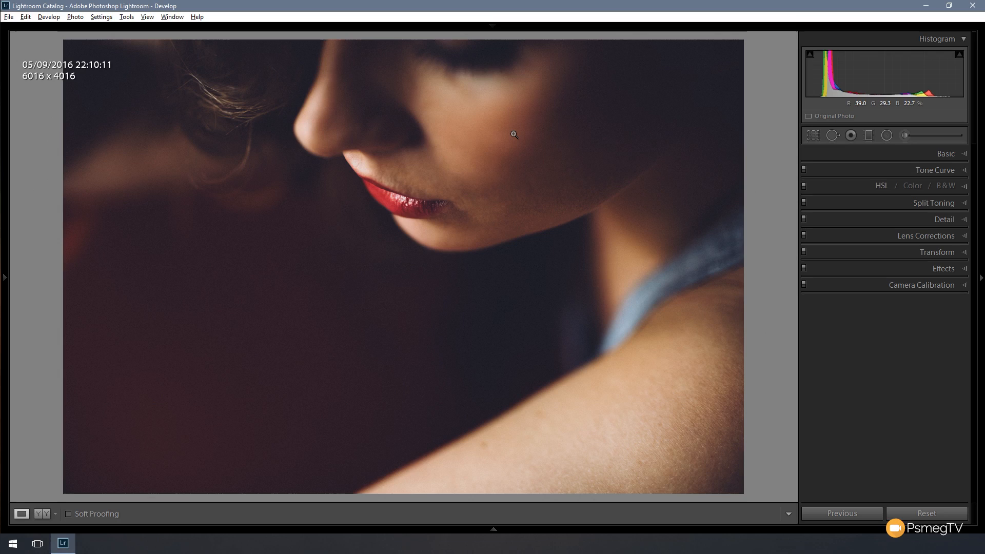
{"action": "mouse_move", "coordinate": [936, 176]}
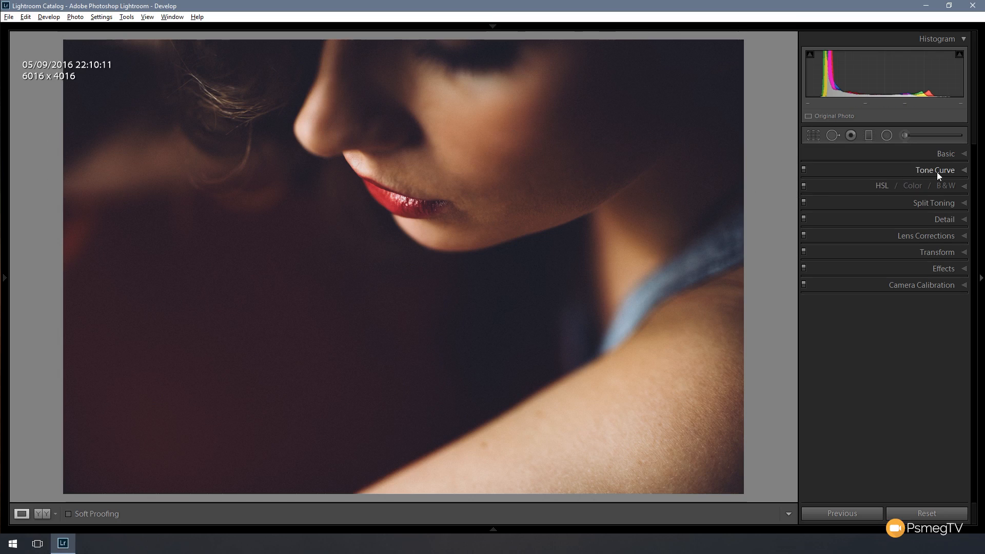
Step: Expand the Tone Curve panel and switch it to the editable point curve
{"action": "left_click", "coordinate": [936, 170]}
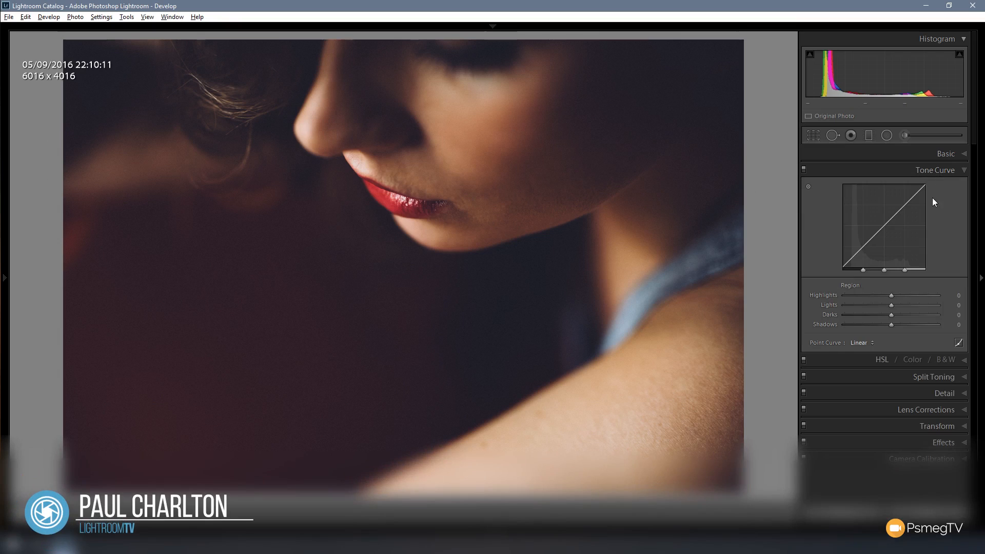
{"action": "mouse_move", "coordinate": [959, 343]}
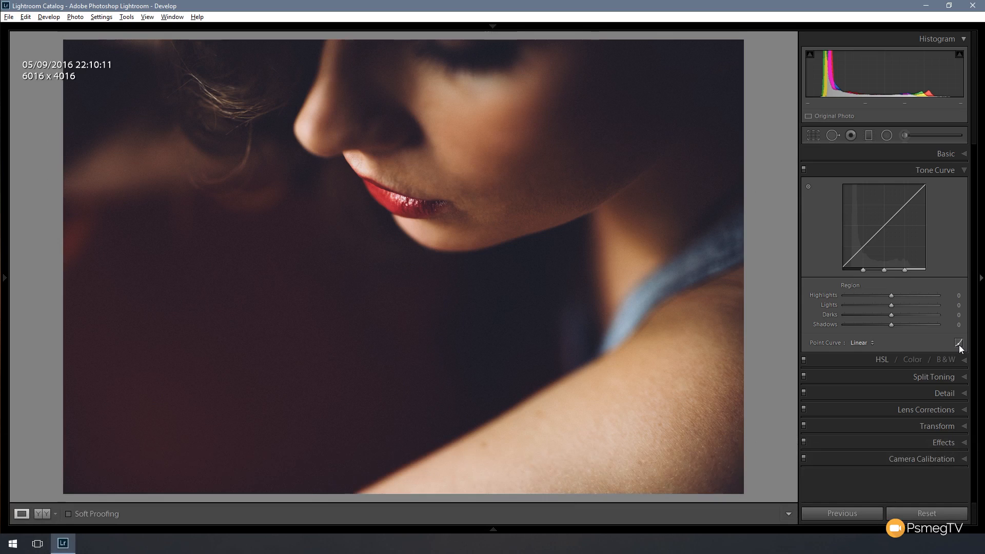
{"action": "left_click", "coordinate": [960, 343]}
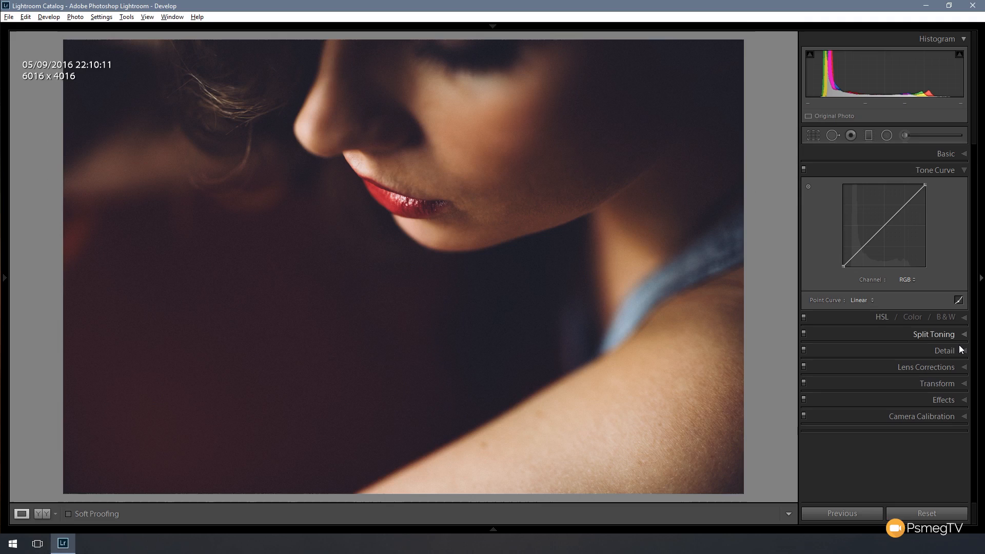
{"action": "mouse_move", "coordinate": [950, 284]}
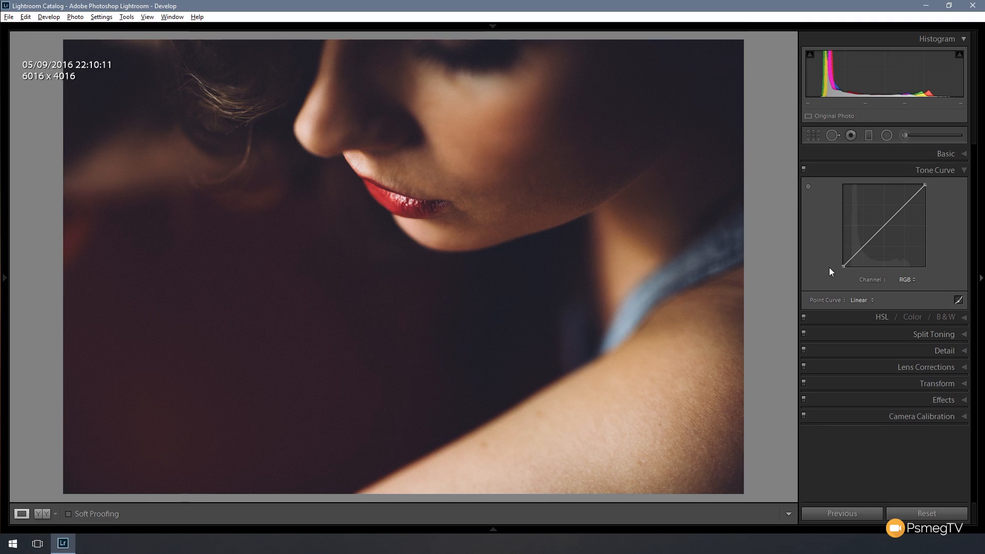
{"action": "mouse_move", "coordinate": [423, 314]}
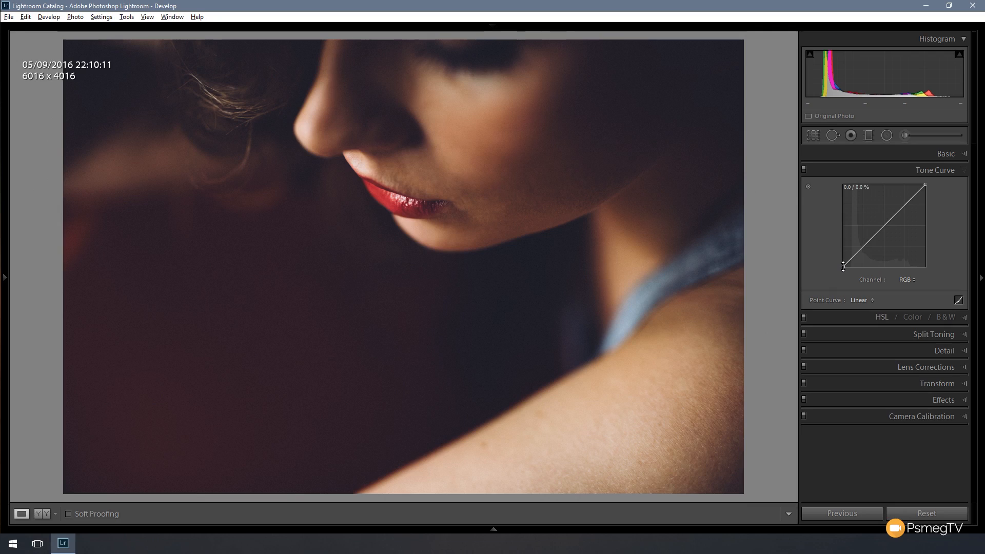
{"action": "mouse_move", "coordinate": [843, 267]}
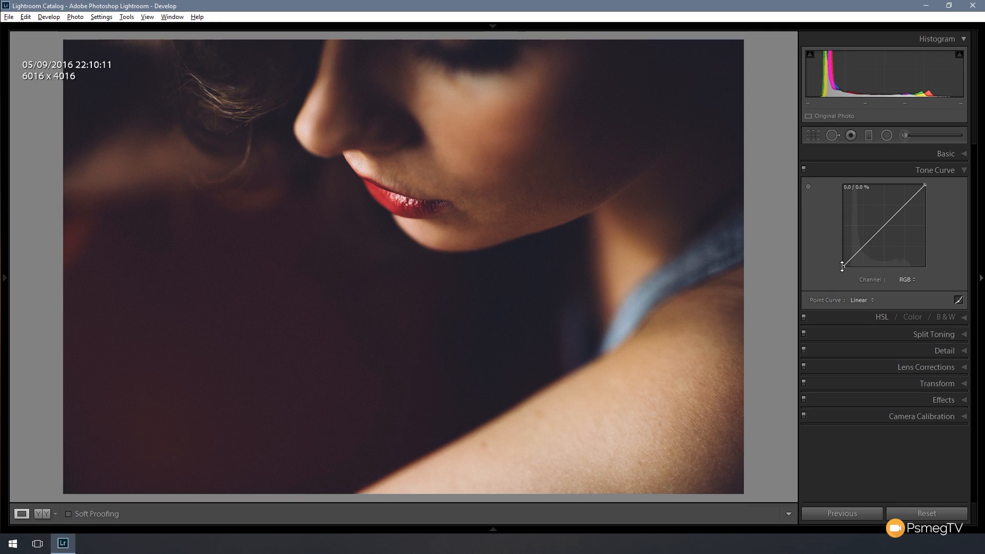
Step: Raise the curve's black point, add a shadow point near 22/25%, and compare with the curve off
{"action": "left_click_drag", "start_coordinate": [844, 264], "coordinate": [843, 262]}
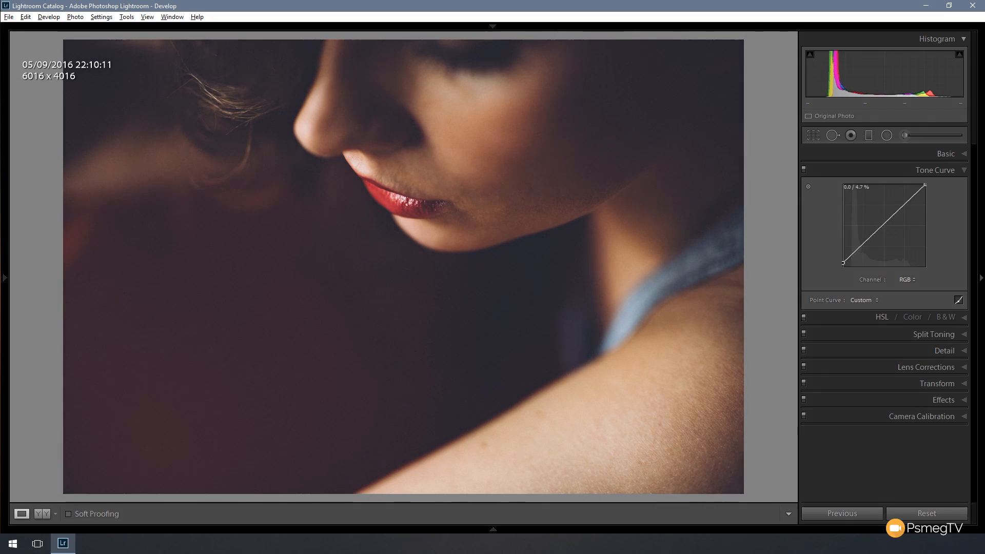
{"action": "left_click_drag", "start_coordinate": [845, 263], "coordinate": [845, 258]}
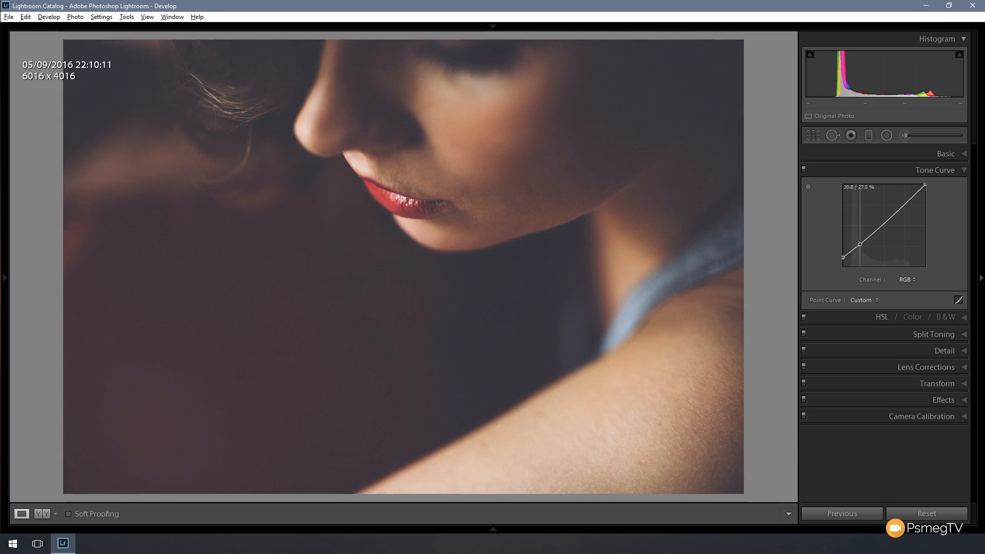
{"action": "left_click_drag", "start_coordinate": [873, 242], "coordinate": [874, 246]}
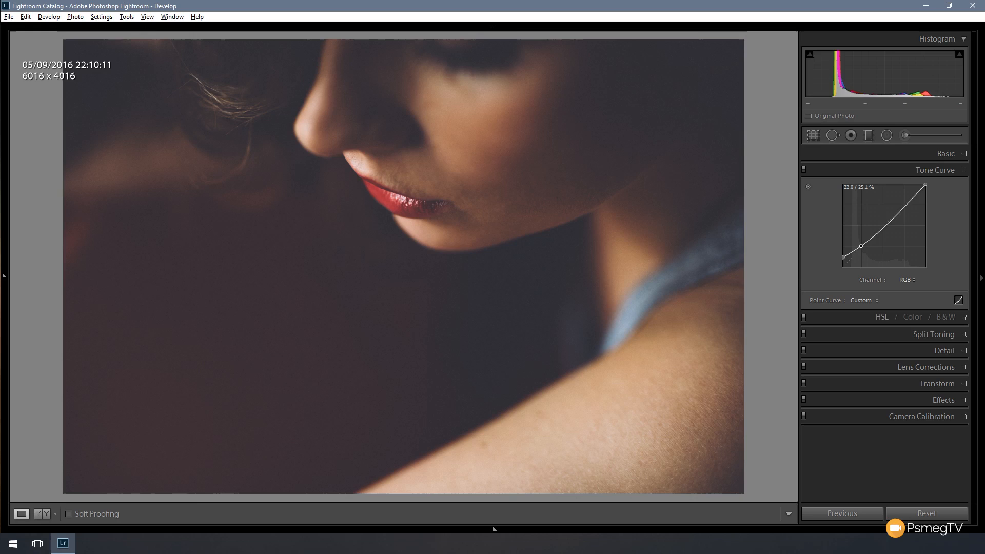
{"action": "left_click_drag", "start_coordinate": [861, 247], "coordinate": [862, 251]}
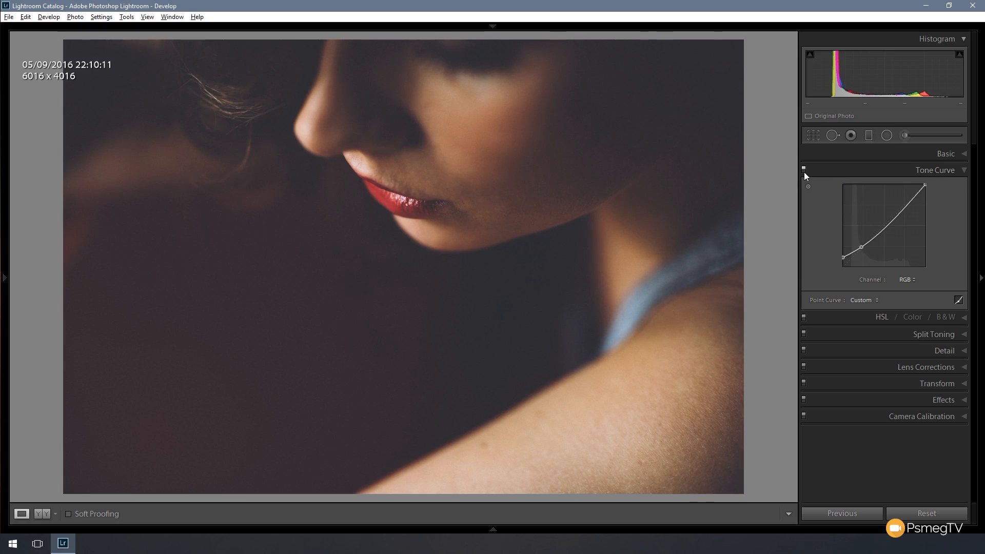
{"action": "left_click", "coordinate": [804, 170]}
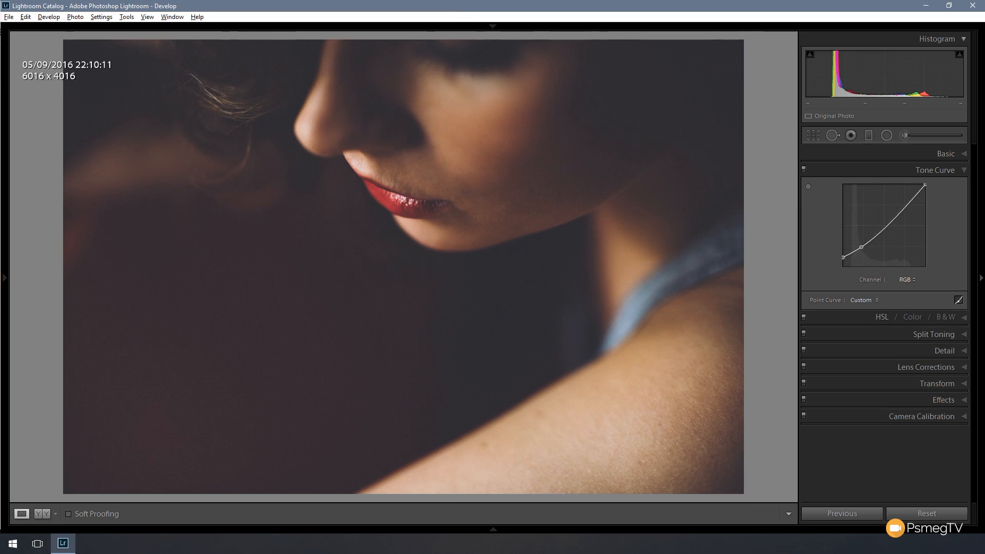
Step: In the Basic panel, set Highlights -15, Shadows +40 and Blacks about +10
{"action": "left_click", "coordinate": [944, 153]}
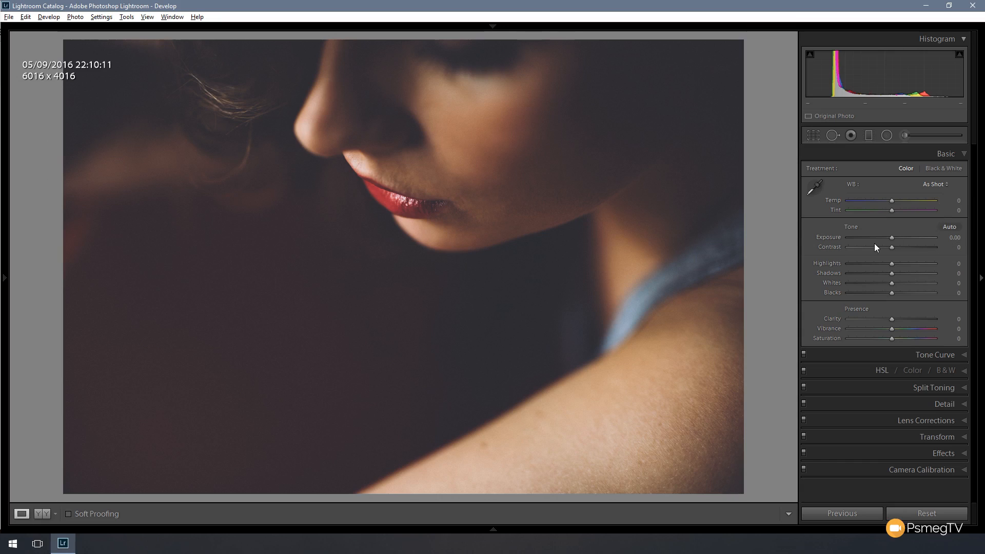
{"action": "mouse_move", "coordinate": [893, 246]}
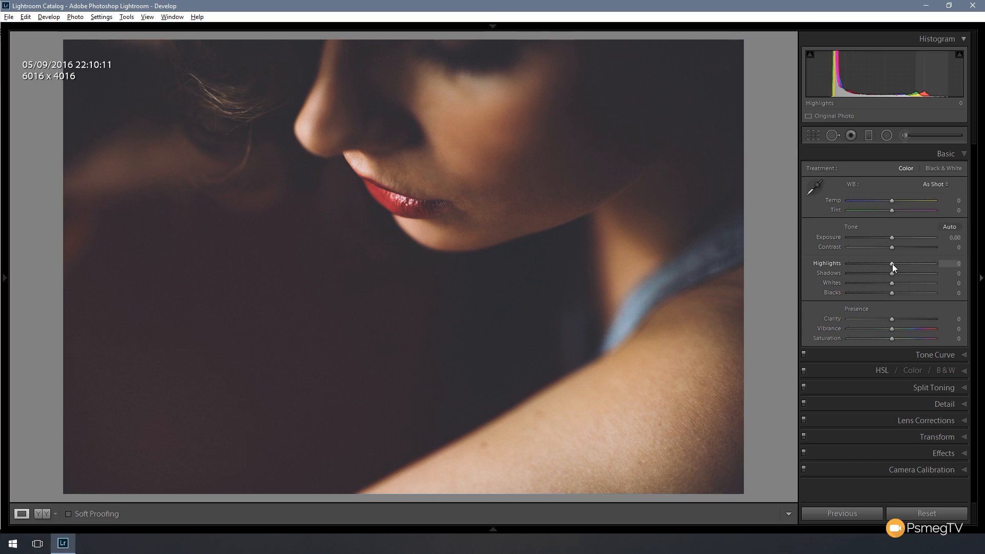
{"action": "left_click_drag", "start_coordinate": [892, 263], "coordinate": [884, 263]}
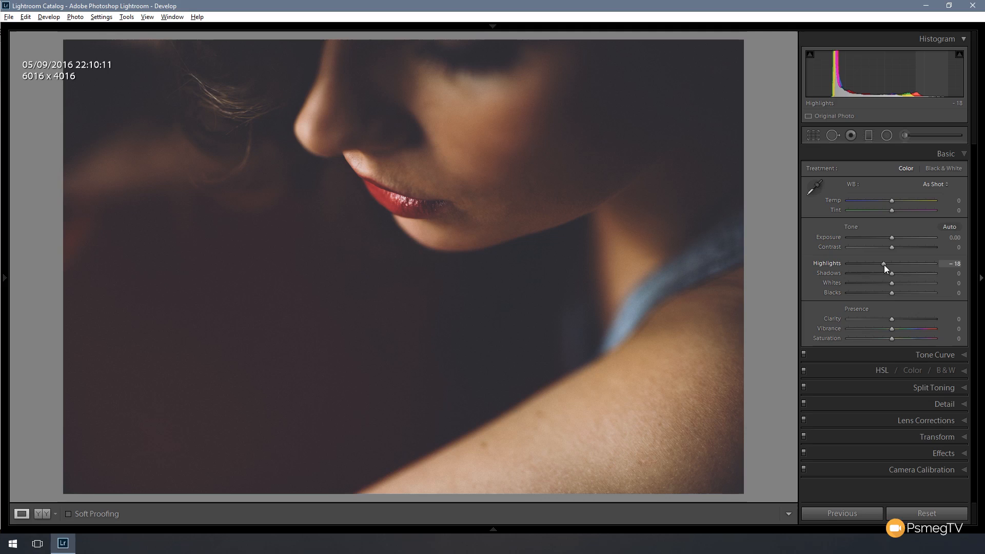
{"action": "left_click_drag", "start_coordinate": [884, 264], "coordinate": [887, 263]}
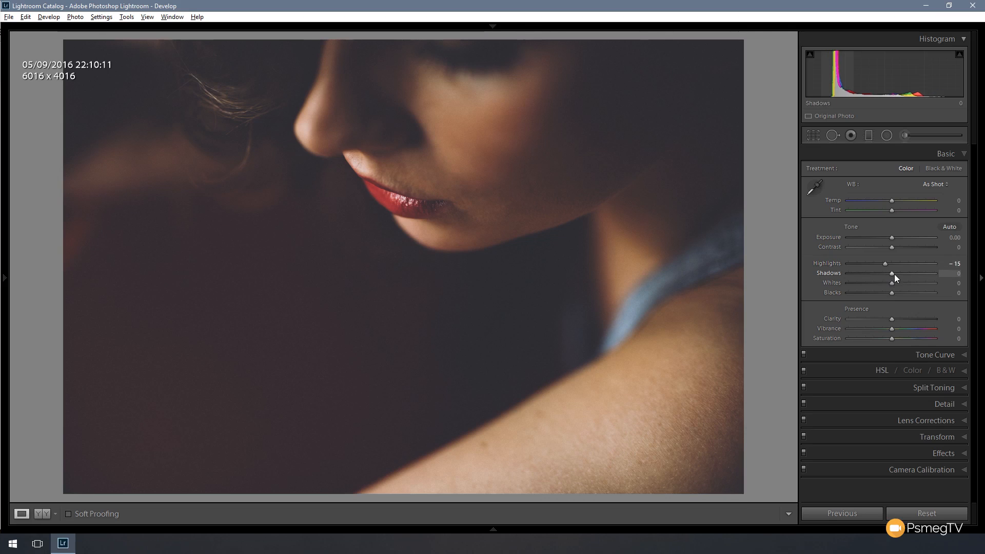
{"action": "left_click_drag", "start_coordinate": [890, 278], "coordinate": [892, 278]}
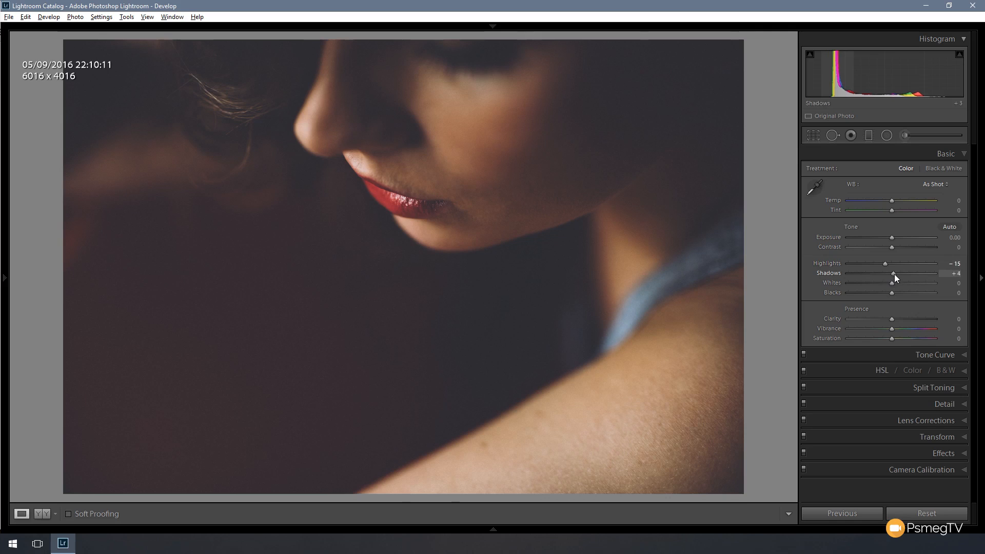
{"action": "left_click_drag", "start_coordinate": [891, 277], "coordinate": [900, 277]}
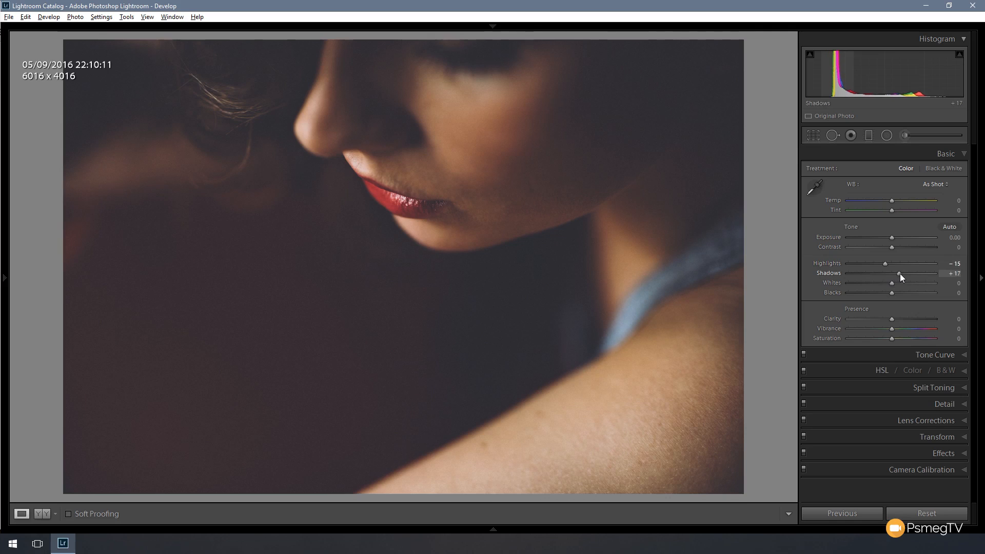
{"action": "left_click_drag", "start_coordinate": [900, 276], "coordinate": [908, 276]}
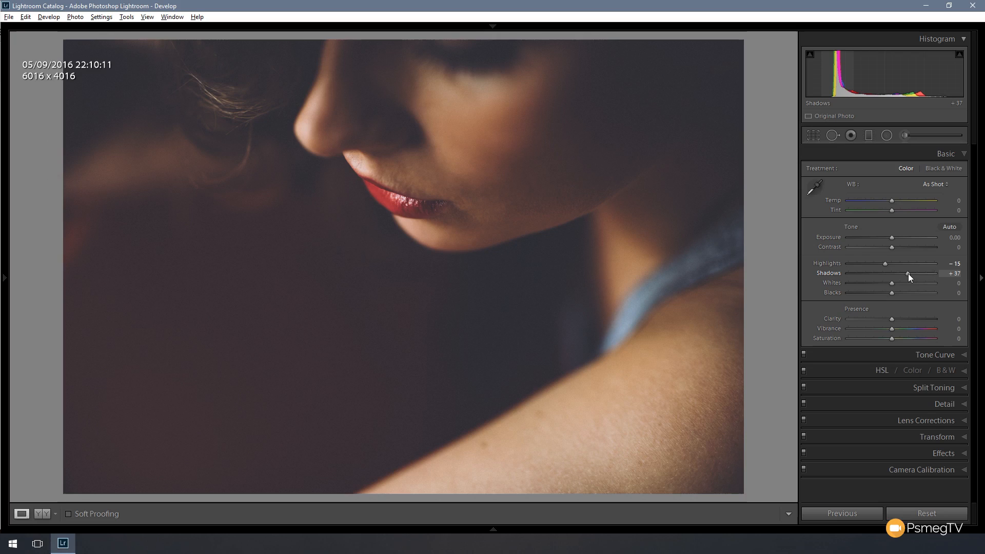
{"action": "left_click_drag", "start_coordinate": [909, 278], "coordinate": [912, 278]}
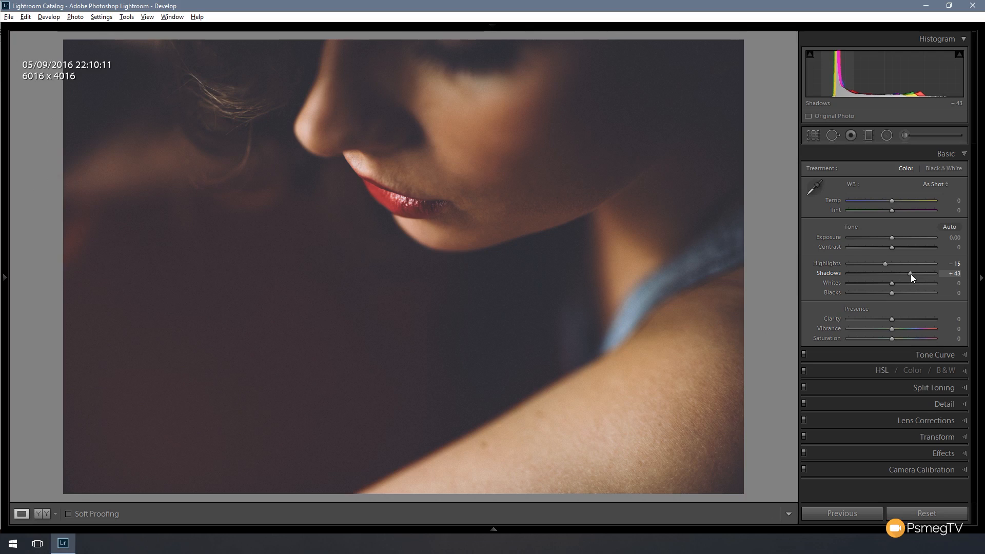
{"action": "left_click_drag", "start_coordinate": [911, 273], "coordinate": [908, 272]}
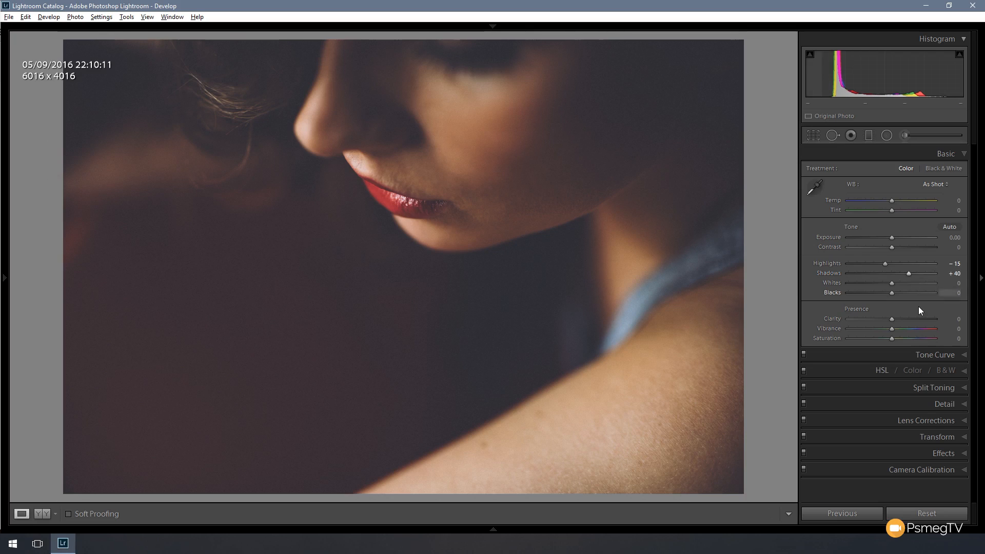
{"action": "mouse_move", "coordinate": [892, 293]}
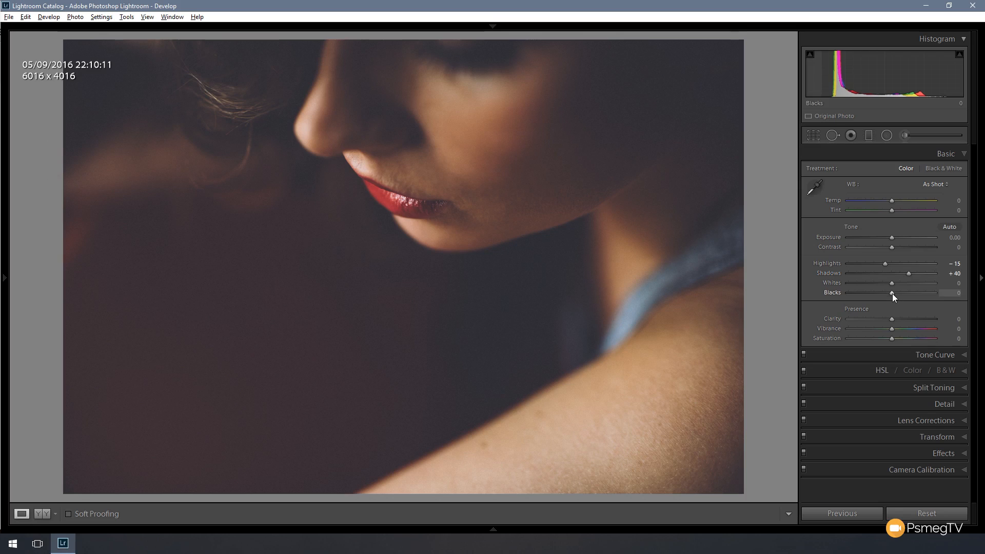
{"action": "left_click_drag", "start_coordinate": [891, 292], "coordinate": [898, 292]}
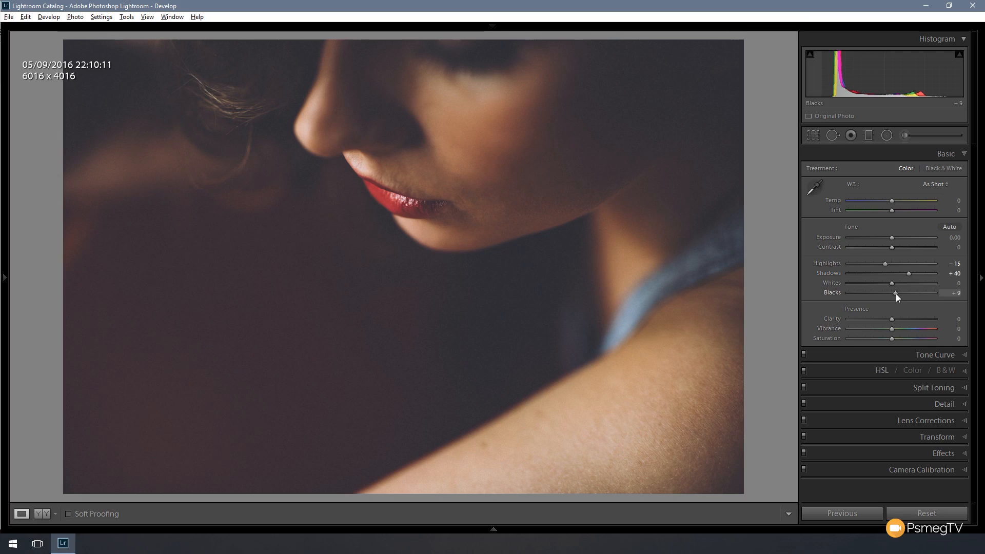
{"action": "left_click_drag", "start_coordinate": [895, 293], "coordinate": [896, 293]}
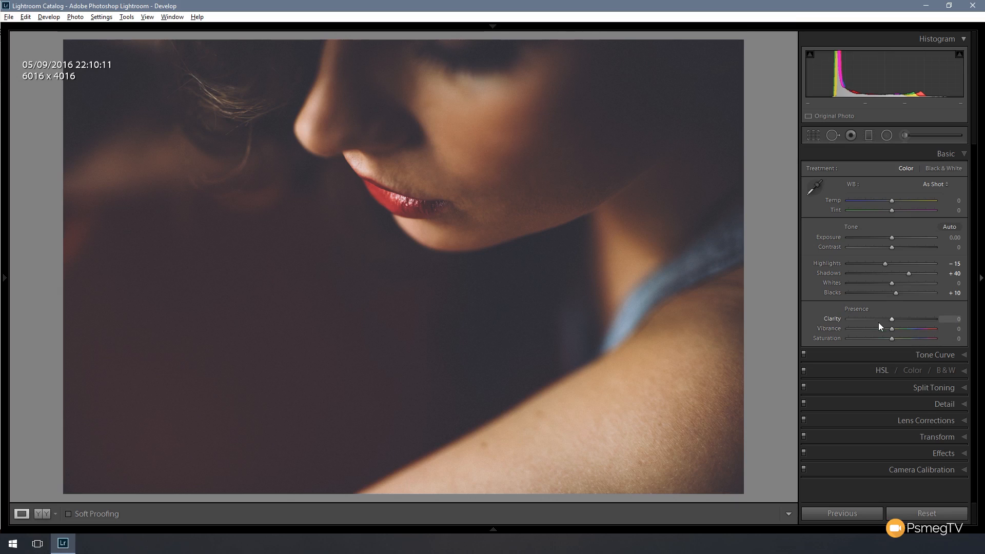
{"action": "mouse_move", "coordinate": [893, 326]}
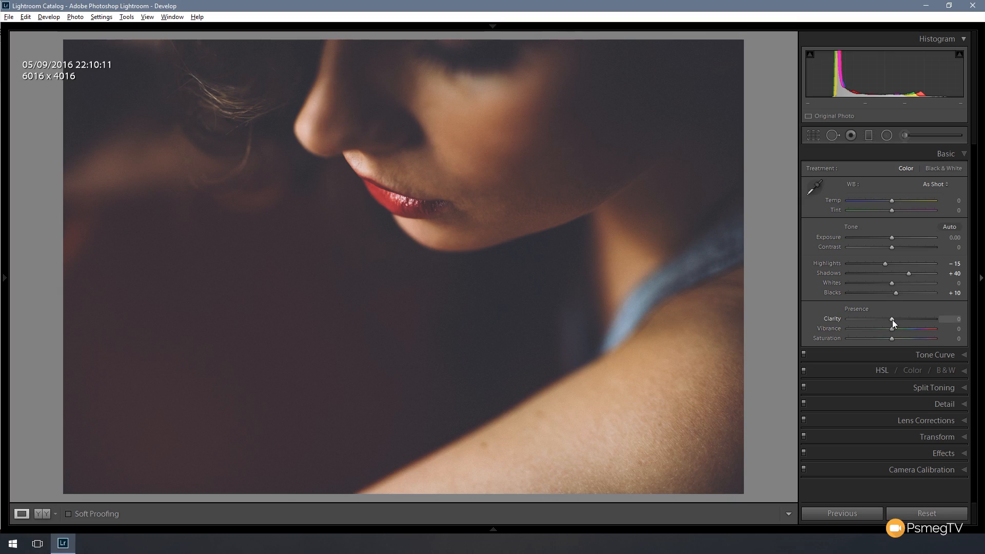
Step: Raise Clarity to +15 and lower Saturation to -10
{"action": "left_click_drag", "start_coordinate": [888, 319], "coordinate": [891, 319]}
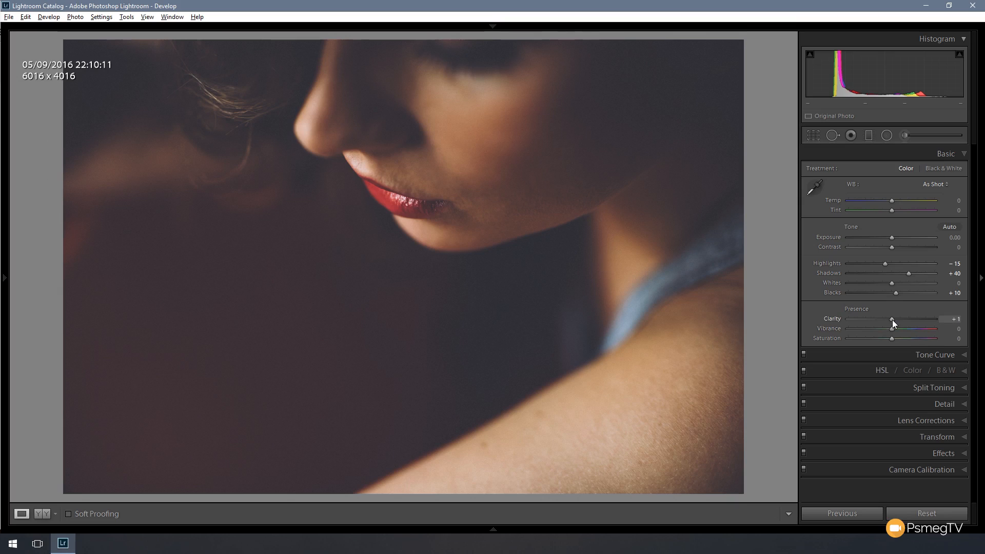
{"action": "left_click_drag", "start_coordinate": [891, 321], "coordinate": [896, 322]}
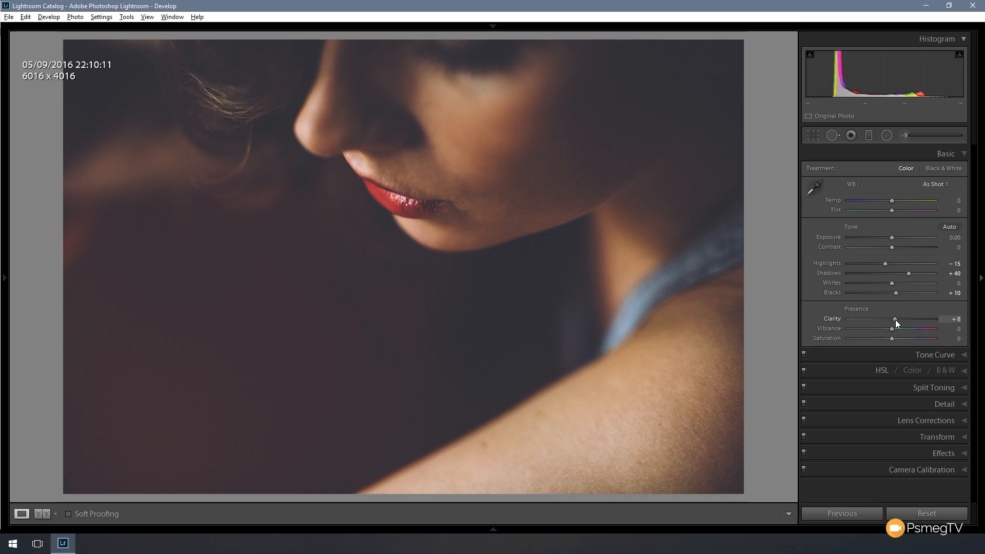
{"action": "left_click_drag", "start_coordinate": [895, 322], "coordinate": [899, 321]}
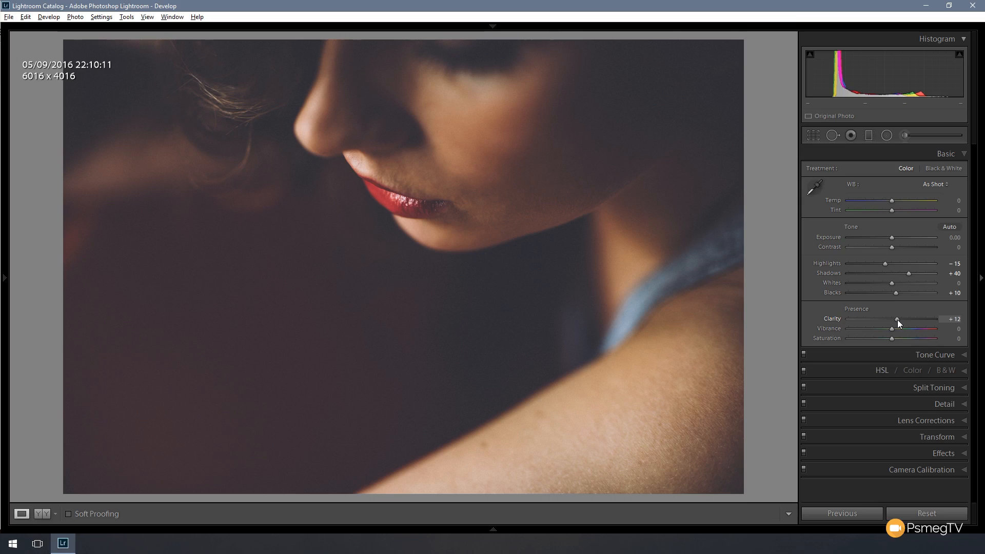
{"action": "left_click_drag", "start_coordinate": [896, 320], "coordinate": [899, 320]}
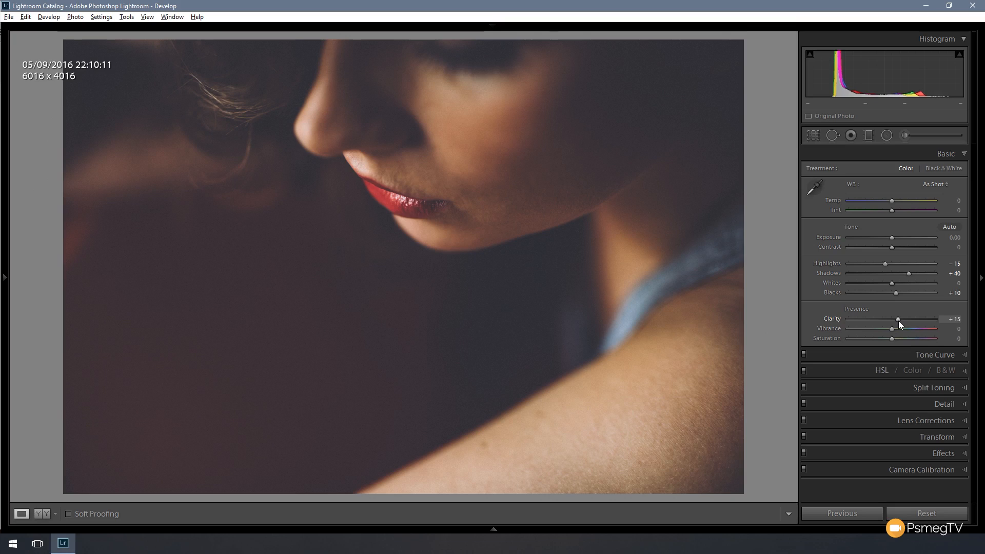
{"action": "mouse_move", "coordinate": [898, 368]}
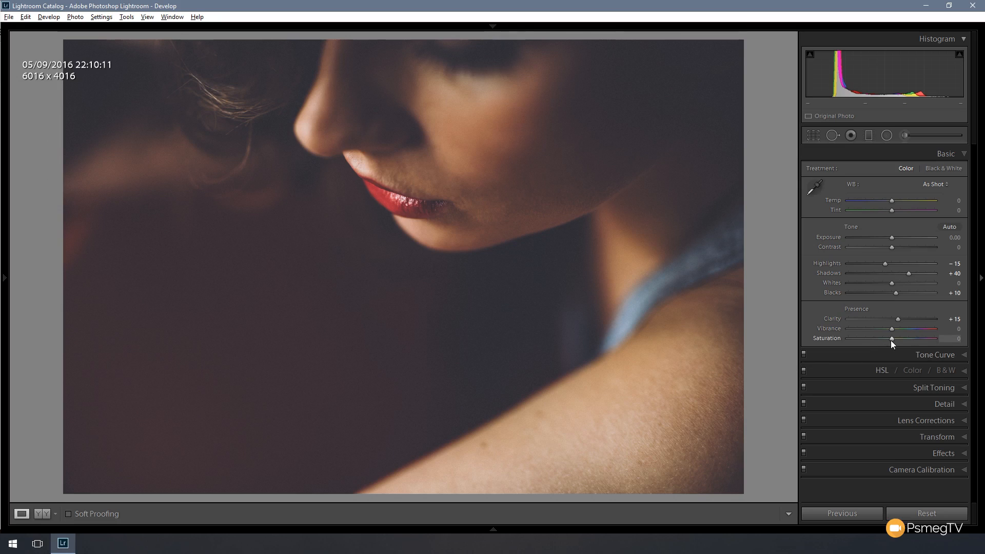
{"action": "left_click_drag", "start_coordinate": [910, 339], "coordinate": [888, 339]}
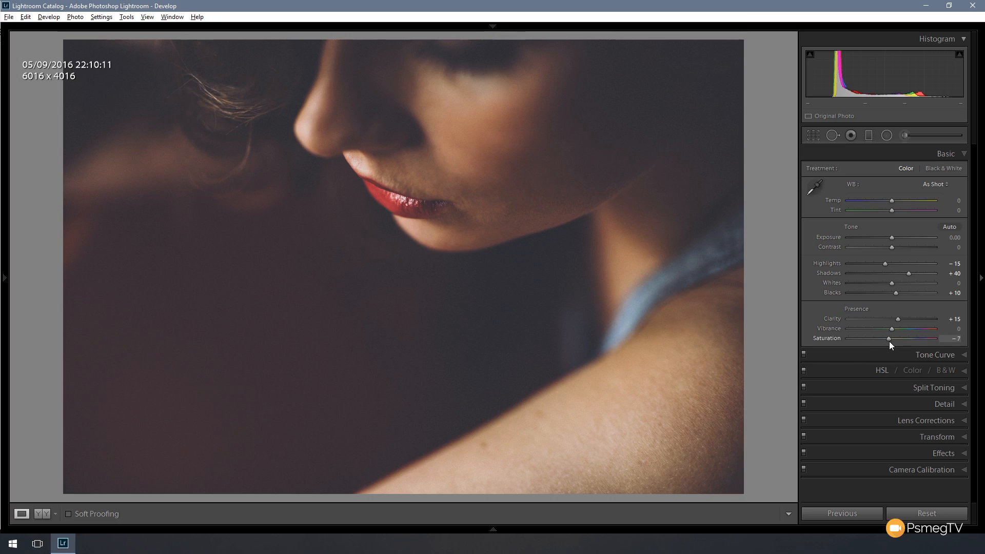
{"action": "left_click_drag", "start_coordinate": [891, 339], "coordinate": [887, 339]}
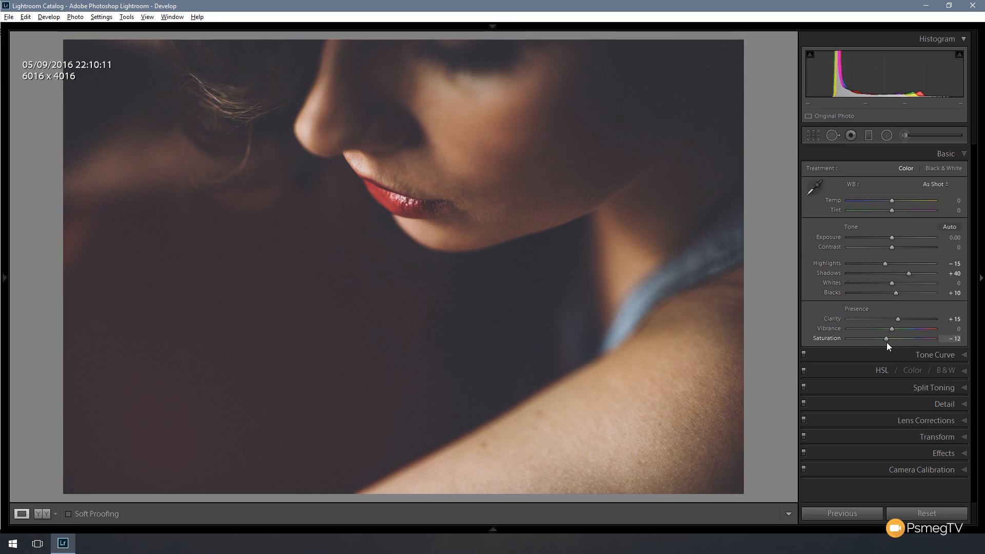
{"action": "left_click_drag", "start_coordinate": [887, 339], "coordinate": [890, 339]}
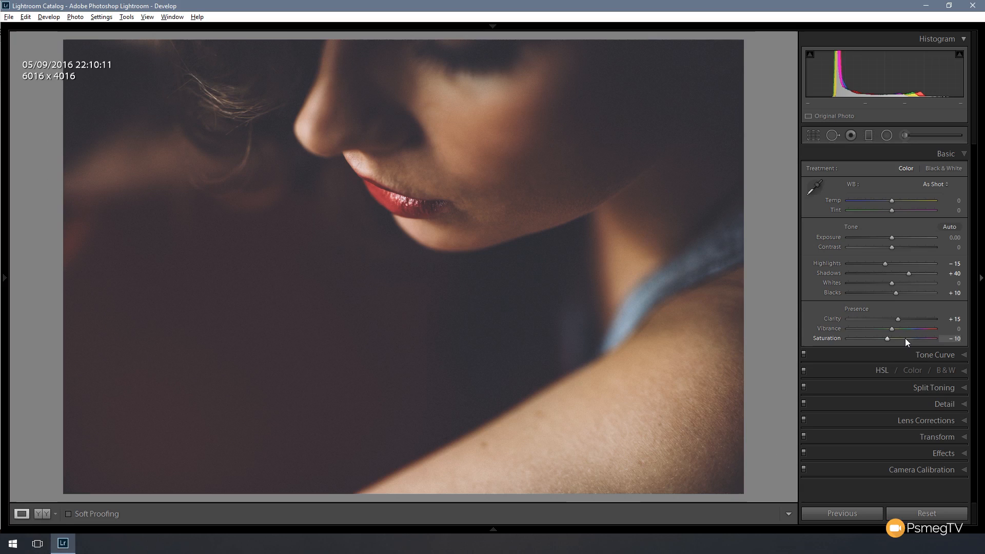
{"action": "mouse_move", "coordinate": [883, 334]}
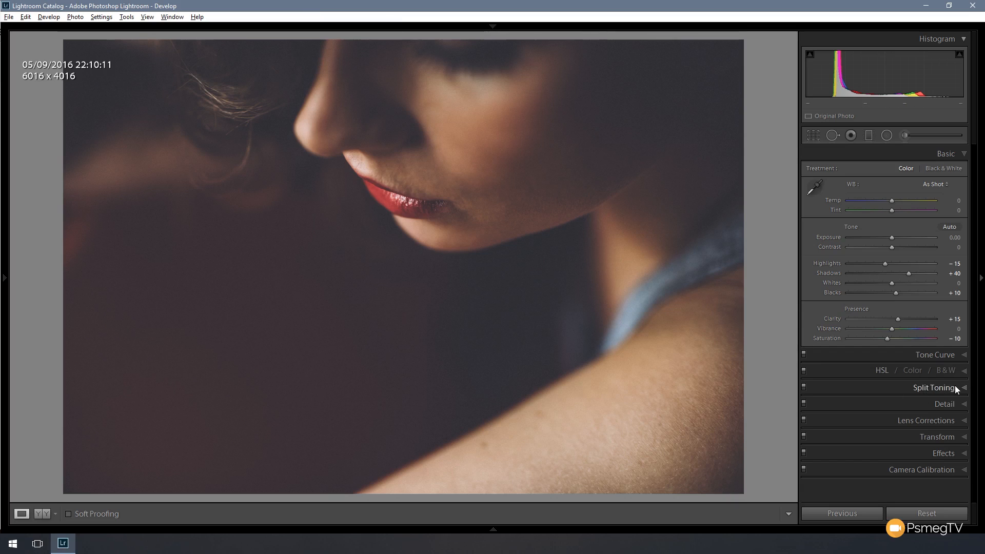
Step: In Split Toning, set Highlights Hue 45 and Highlights Saturation 5
{"action": "left_click", "coordinate": [934, 388]}
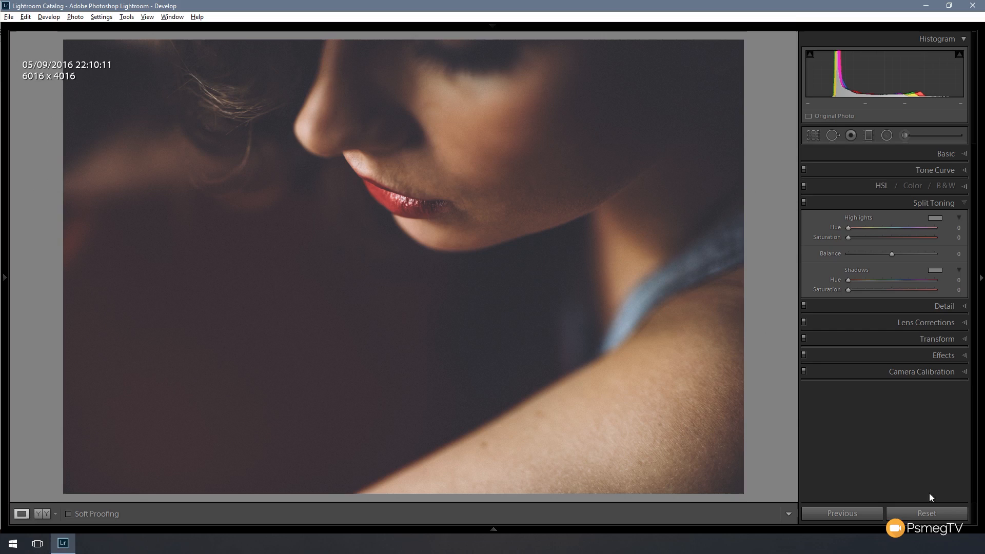
{"action": "mouse_move", "coordinate": [849, 234]}
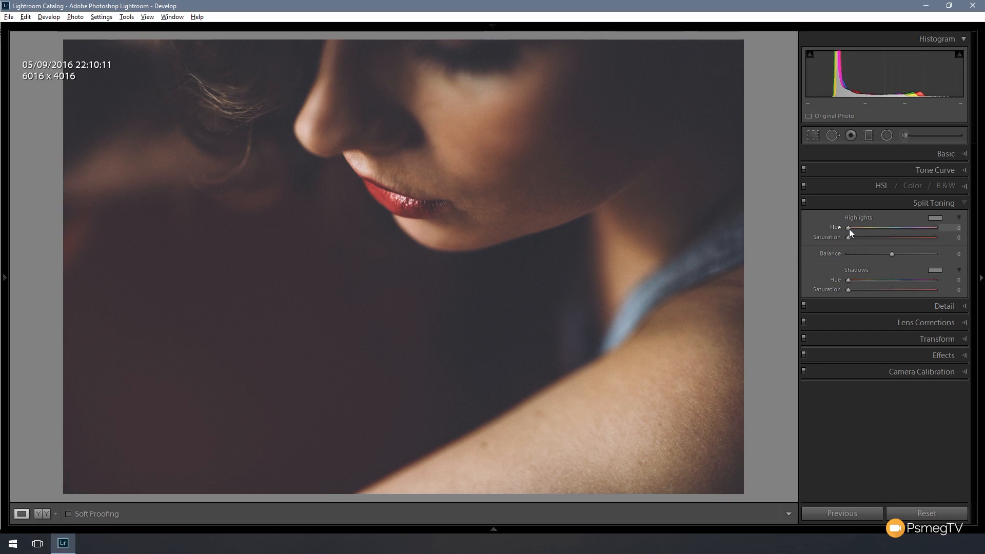
{"action": "left_click_drag", "start_coordinate": [849, 227], "coordinate": [856, 227]}
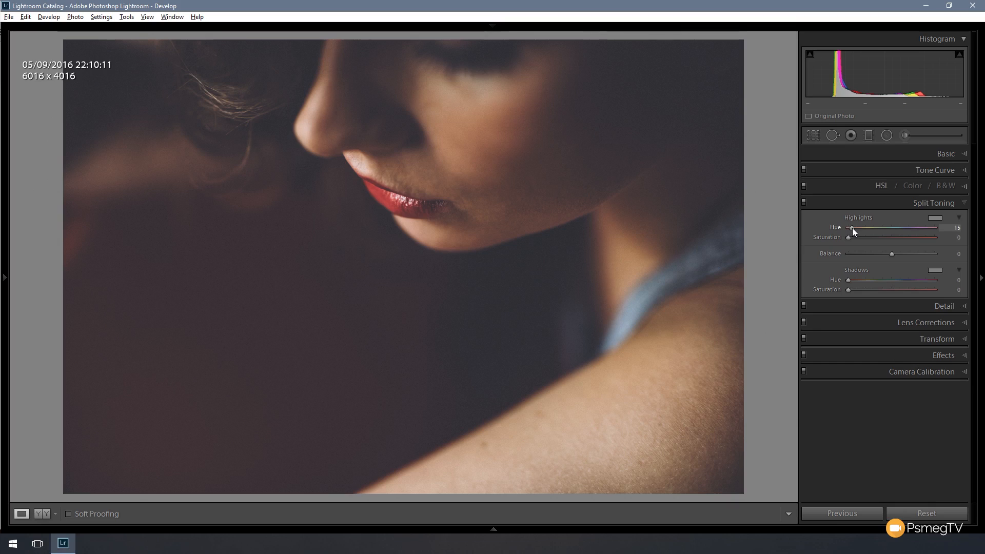
{"action": "left_click_drag", "start_coordinate": [851, 227], "coordinate": [854, 227]}
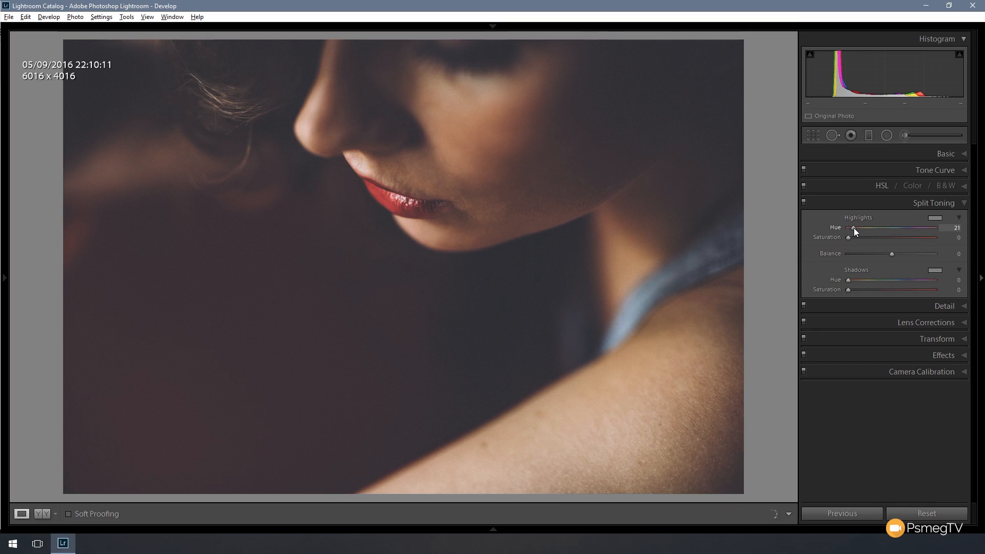
{"action": "left_click_drag", "start_coordinate": [854, 228], "coordinate": [861, 228]}
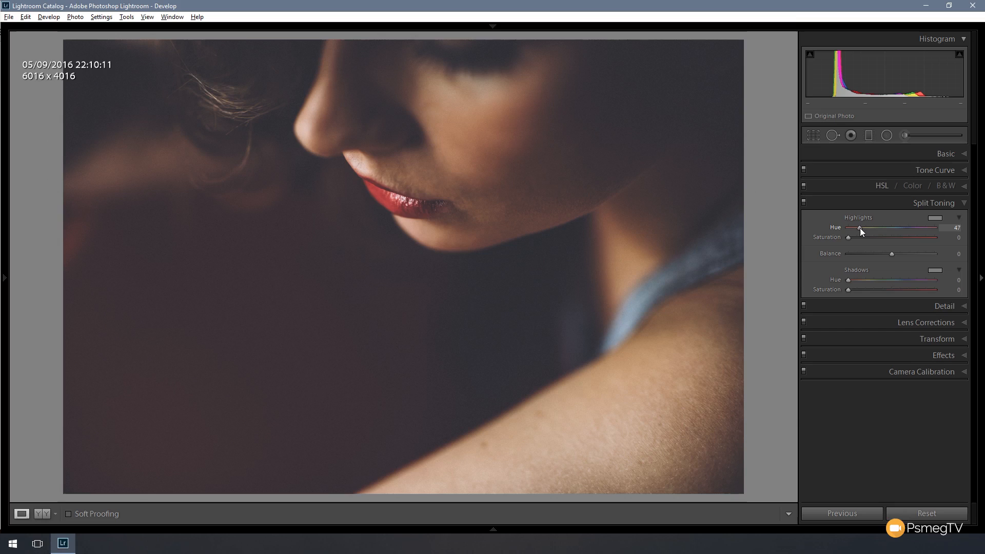
{"action": "left_click_drag", "start_coordinate": [862, 228], "coordinate": [859, 228]}
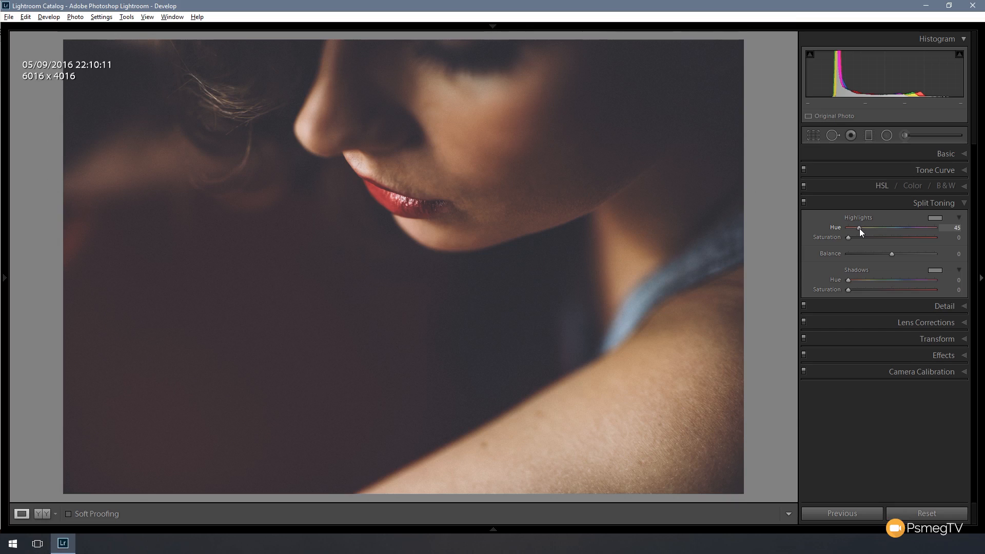
{"action": "mouse_move", "coordinate": [853, 249]}
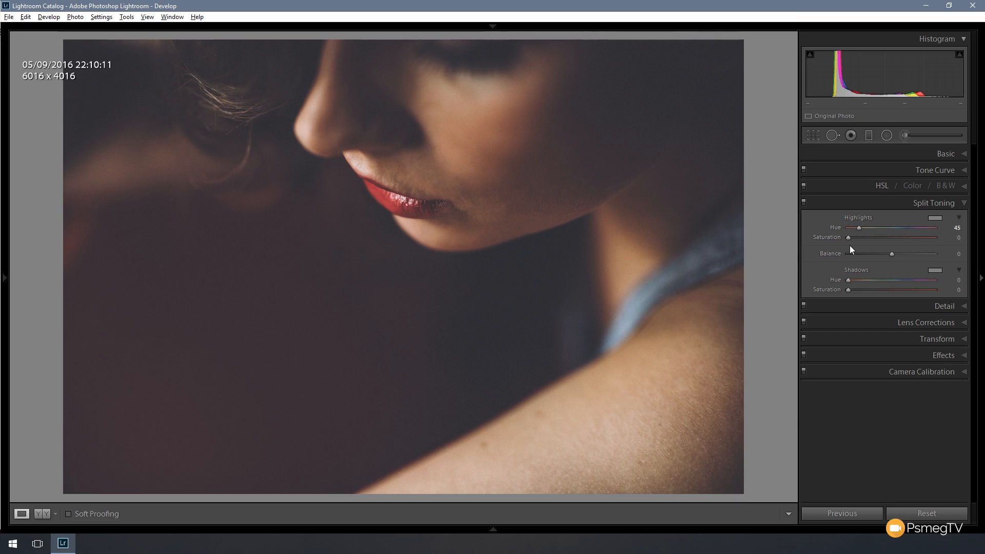
{"action": "left_click_drag", "start_coordinate": [866, 238], "coordinate": [867, 238]}
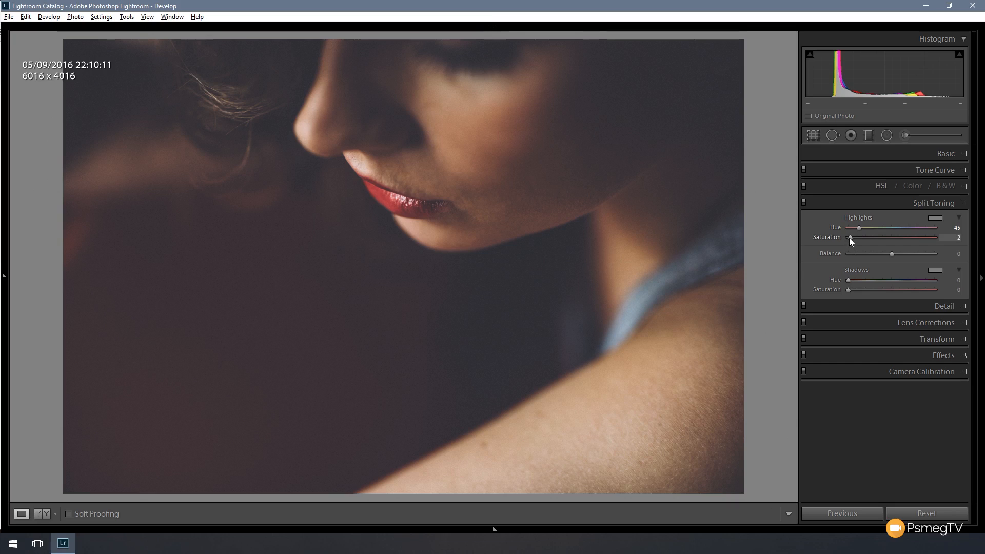
{"action": "left_click_drag", "start_coordinate": [865, 237], "coordinate": [870, 237]}
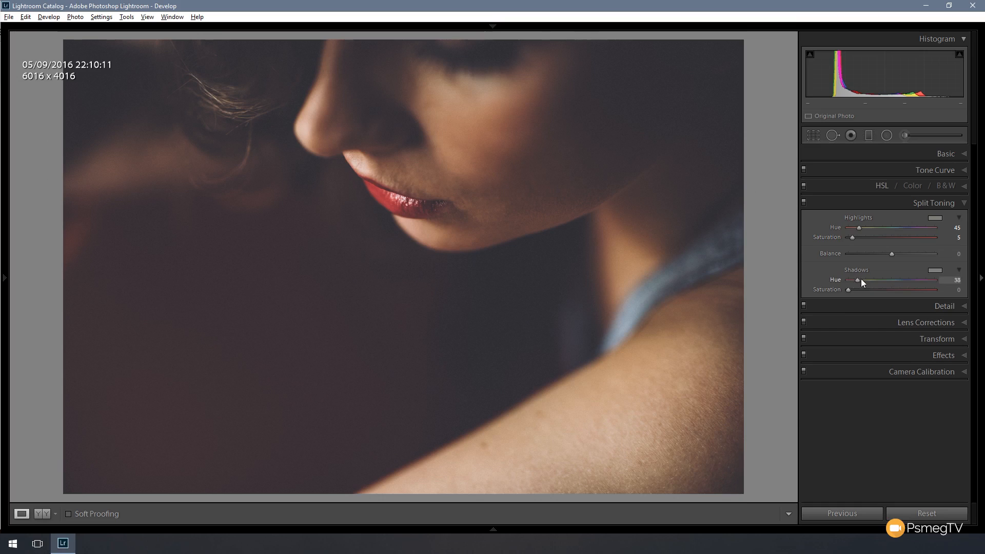
Step: Set the Shadows split-tone Hue to 271 with Saturation around 11
{"action": "left_click_drag", "start_coordinate": [858, 280], "coordinate": [912, 280]}
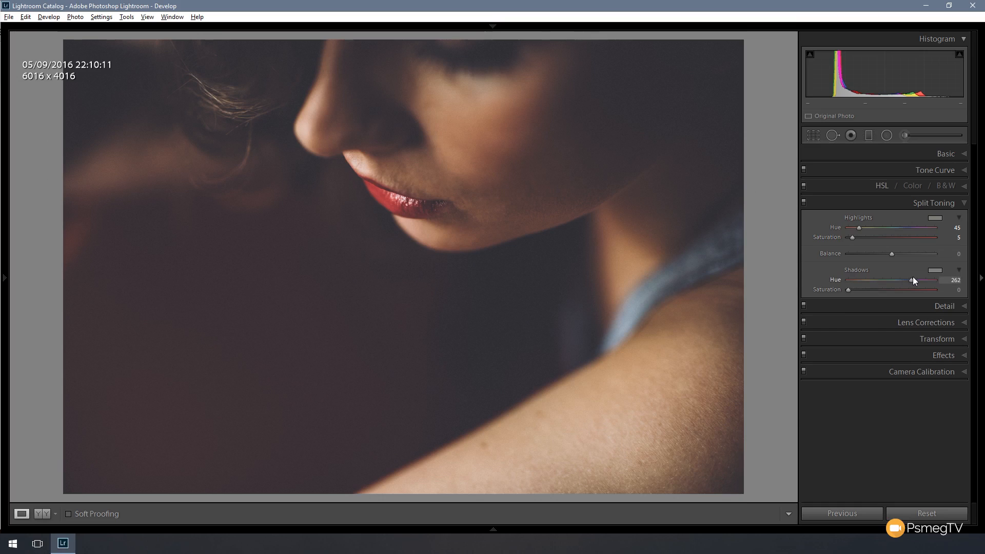
{"action": "left_click_drag", "start_coordinate": [909, 280], "coordinate": [915, 280]}
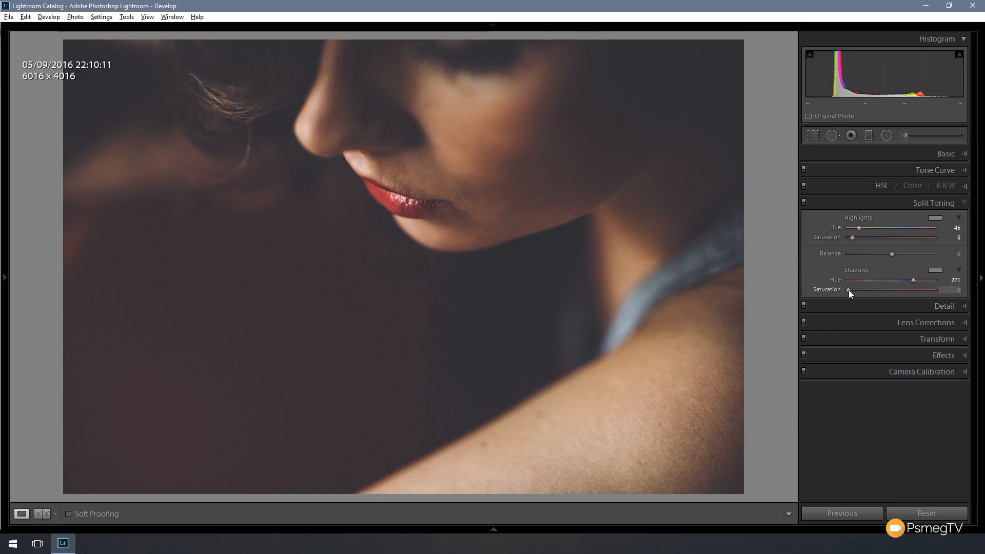
{"action": "left_click_drag", "start_coordinate": [850, 289], "coordinate": [853, 290]}
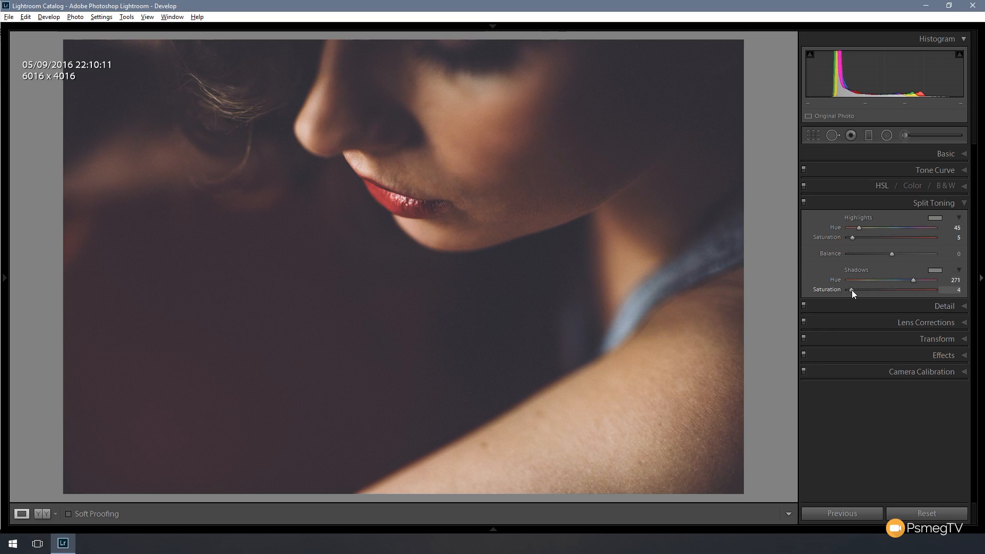
{"action": "left_click_drag", "start_coordinate": [853, 289], "coordinate": [856, 290]}
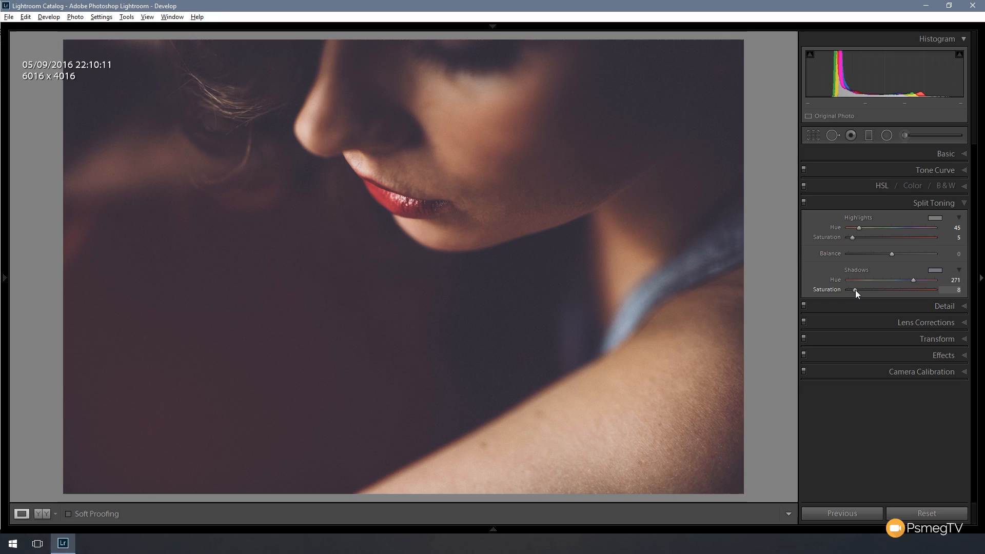
{"action": "left_click_drag", "start_coordinate": [854, 289], "coordinate": [859, 289]}
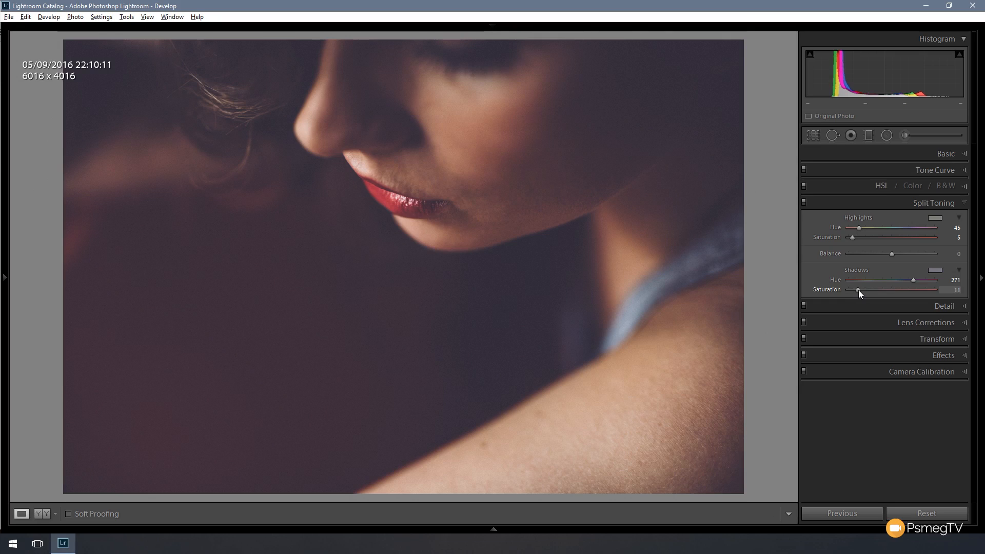
{"action": "left_click_drag", "start_coordinate": [857, 291], "coordinate": [860, 290]}
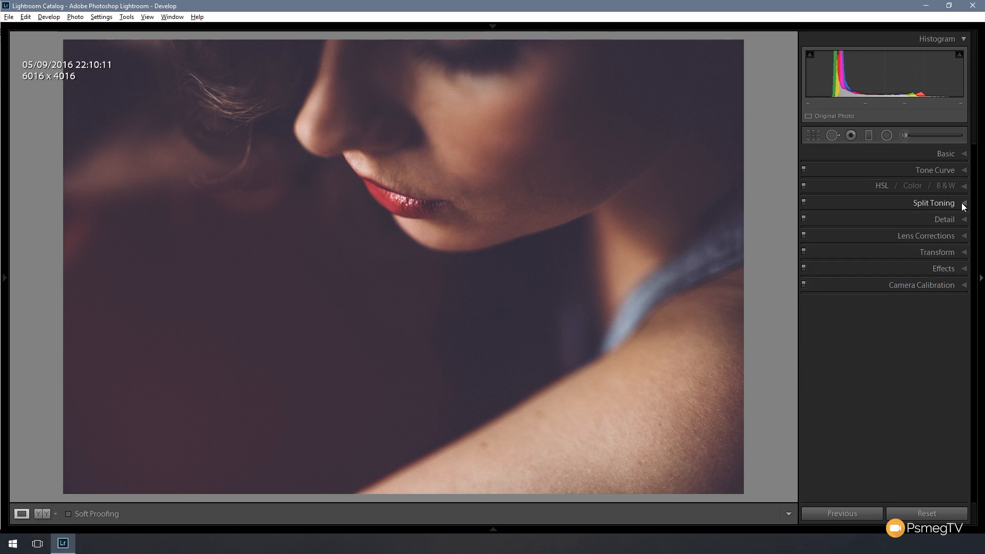
{"action": "mouse_move", "coordinate": [961, 270]}
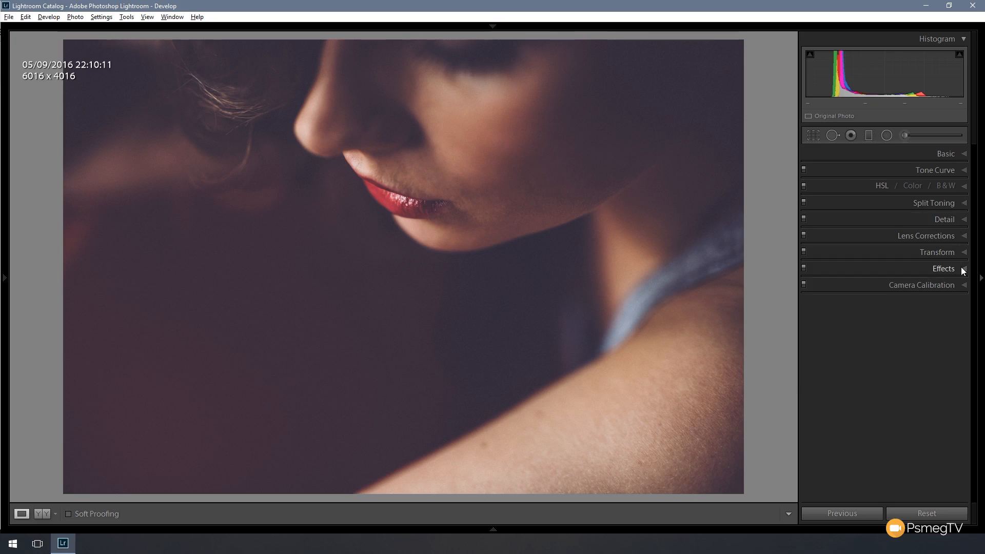
Step: Add grain at Amount 40, Size 30, Roughness 40, then show the Before/After view
{"action": "left_click", "coordinate": [943, 269]}
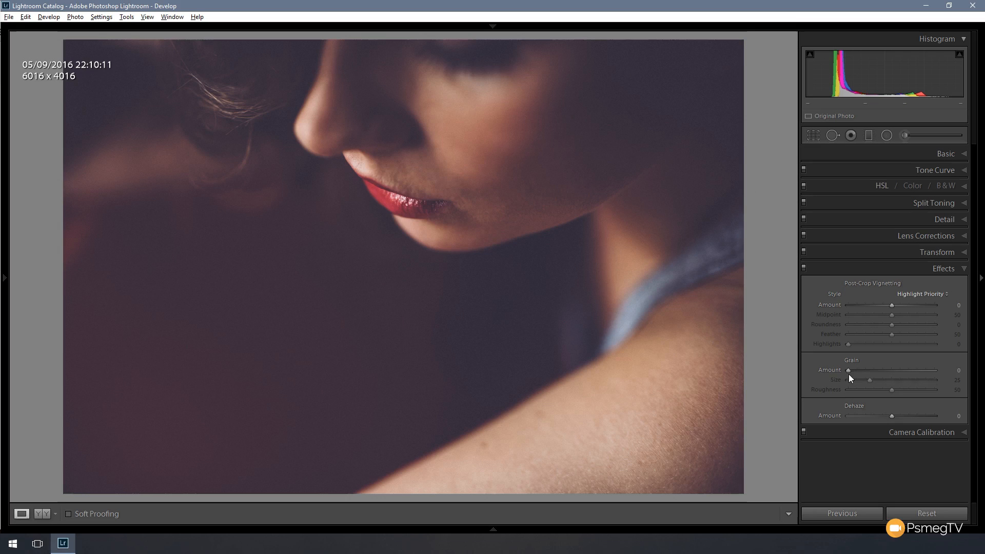
{"action": "left_click_drag", "start_coordinate": [847, 370], "coordinate": [854, 370]}
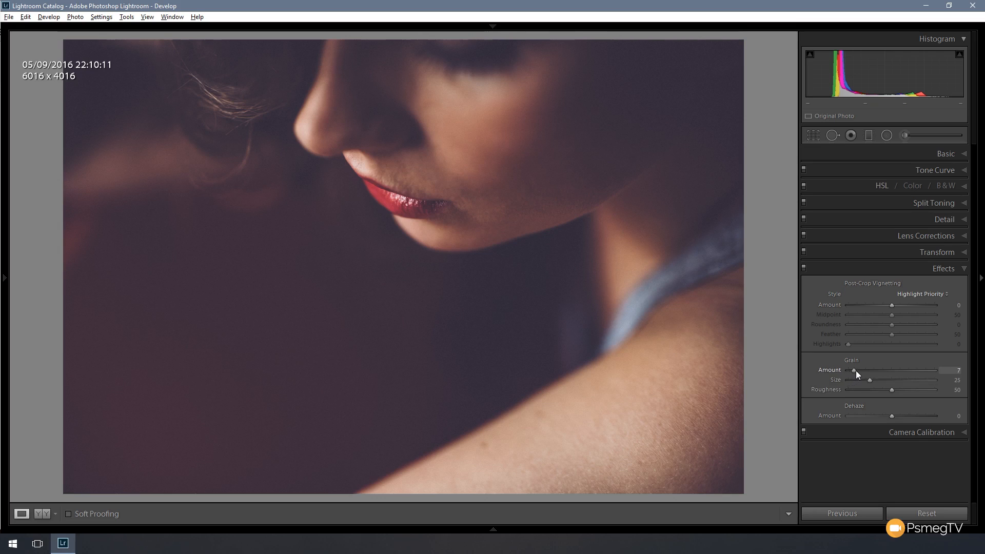
{"action": "left_click_drag", "start_coordinate": [855, 370], "coordinate": [871, 370]}
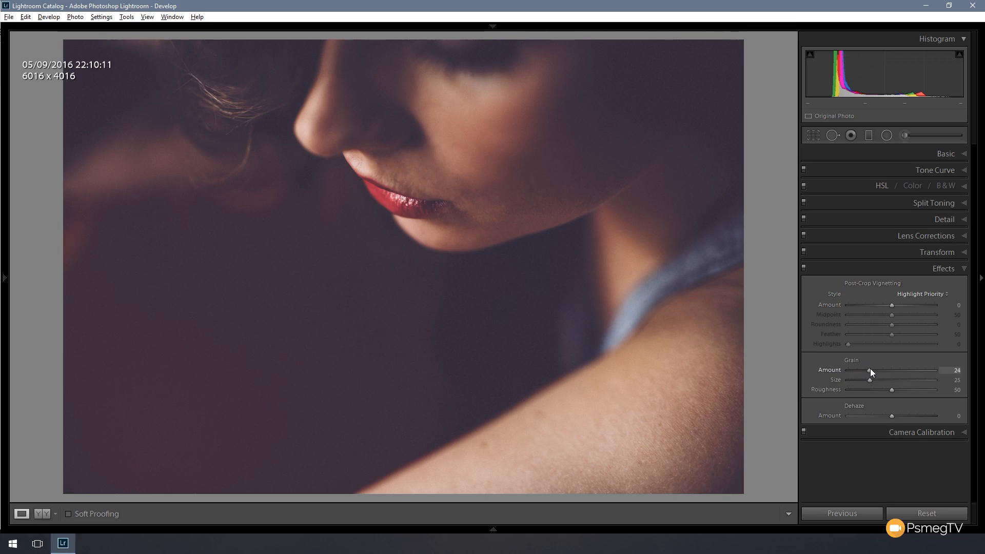
{"action": "left_click_drag", "start_coordinate": [871, 370], "coordinate": [881, 370]}
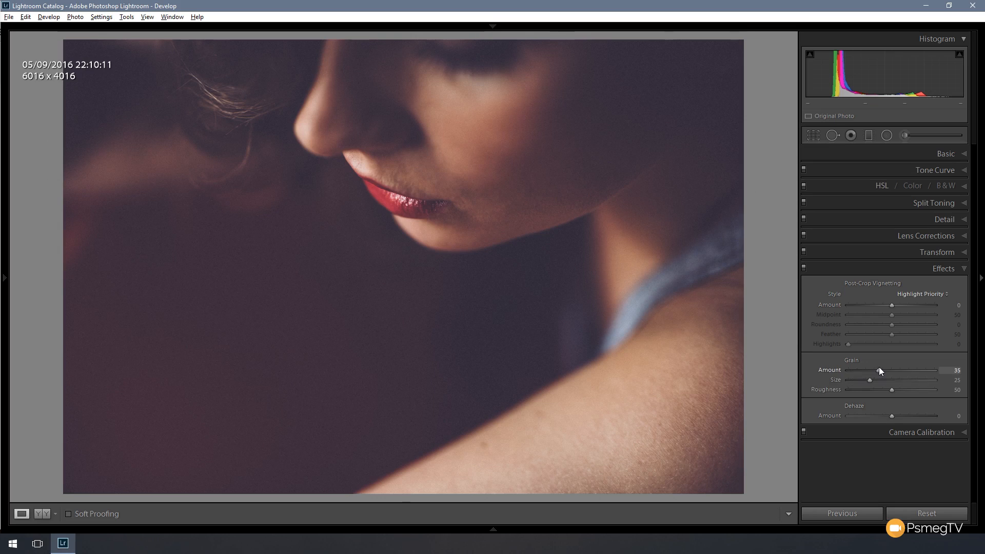
{"action": "left_click_drag", "start_coordinate": [879, 370], "coordinate": [886, 370]}
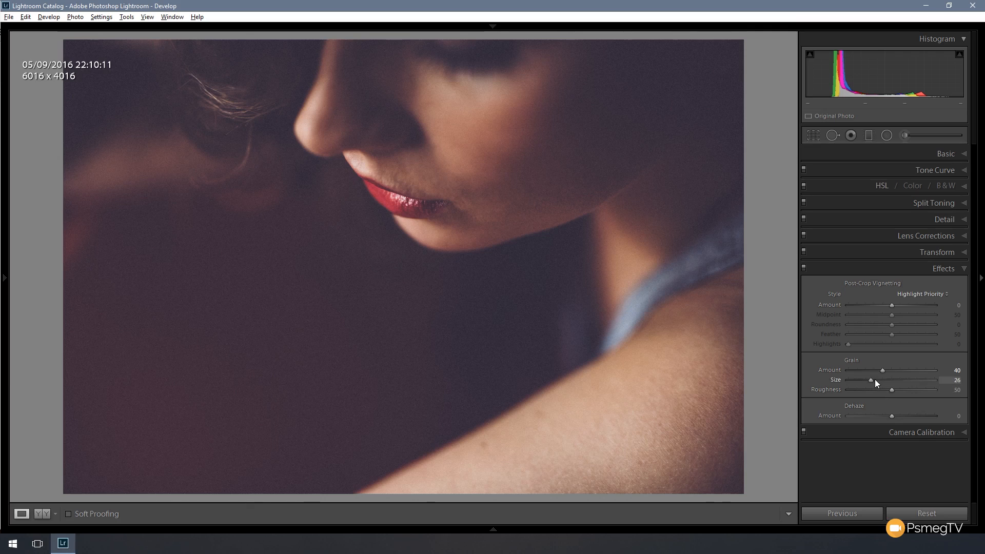
{"action": "left_click_drag", "start_coordinate": [870, 381], "coordinate": [877, 380]}
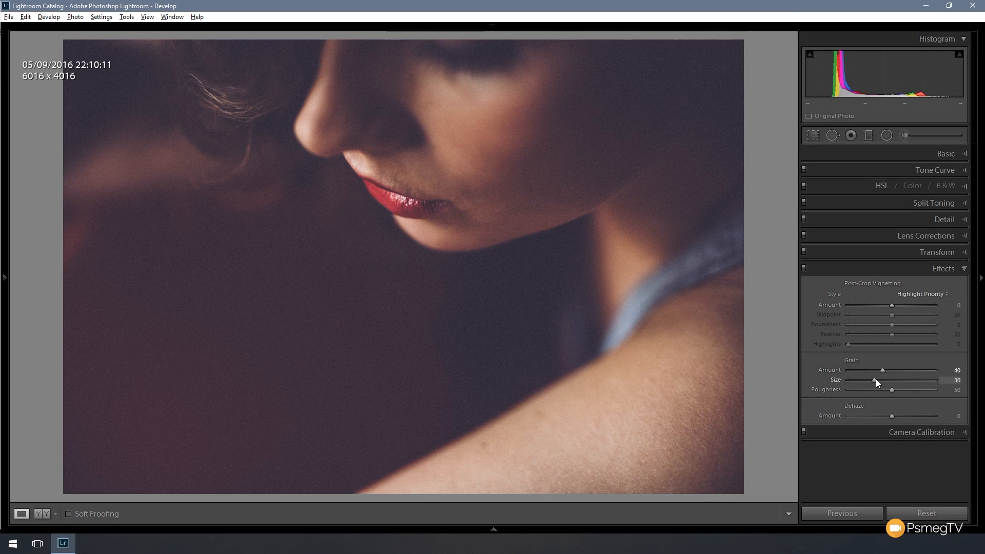
{"action": "mouse_move", "coordinate": [885, 416]}
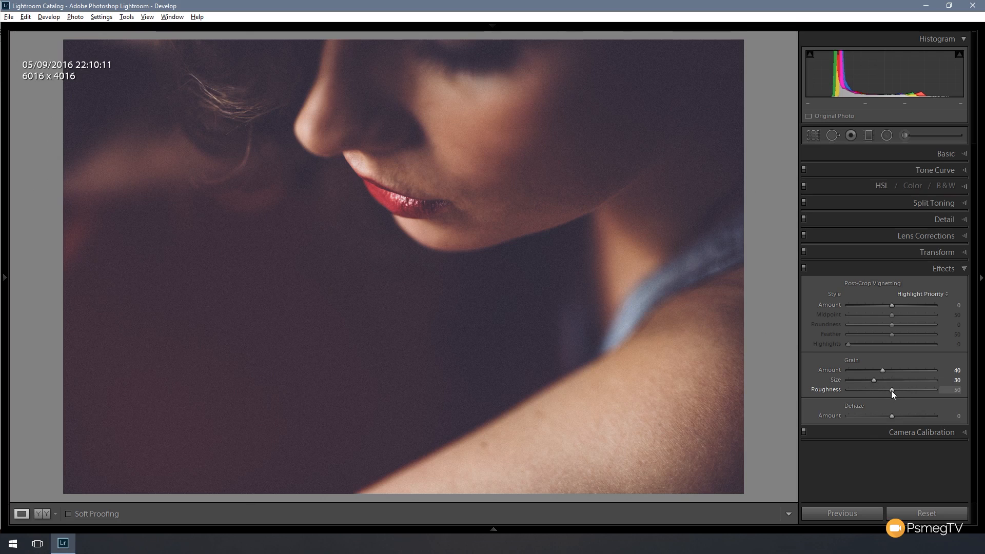
{"action": "left_click_drag", "start_coordinate": [893, 389], "coordinate": [887, 390]}
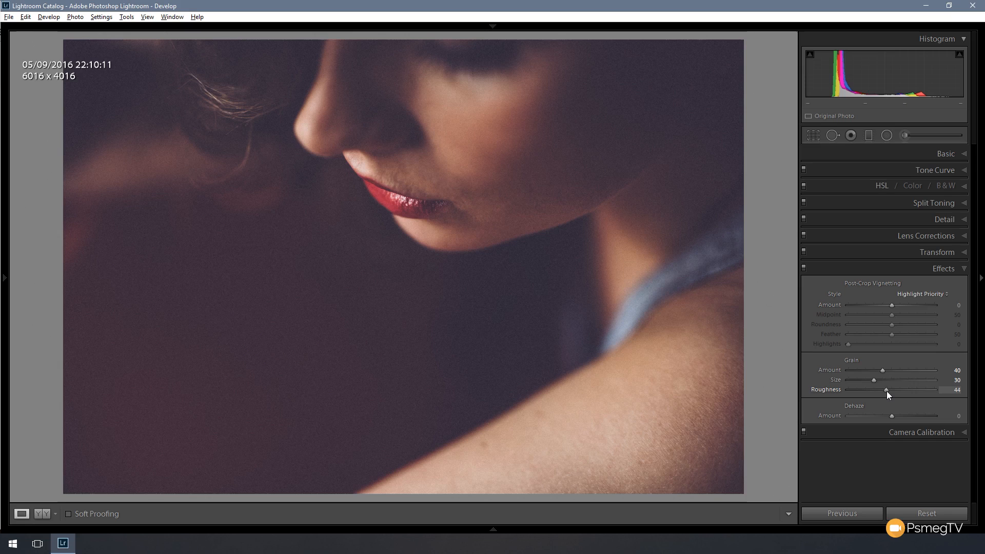
{"action": "left_click_drag", "start_coordinate": [887, 389], "coordinate": [882, 390]}
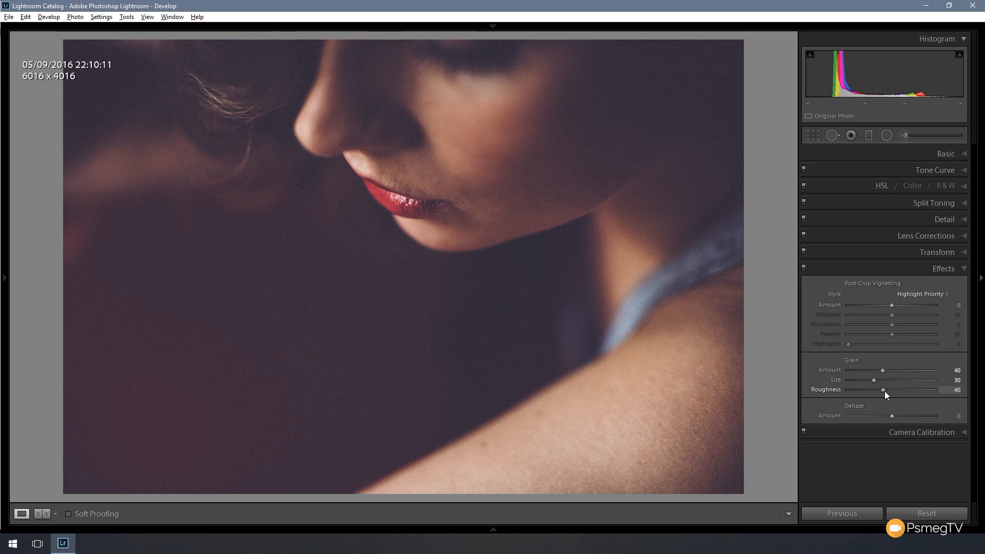
{"action": "left_click", "coordinate": [371, 203]}
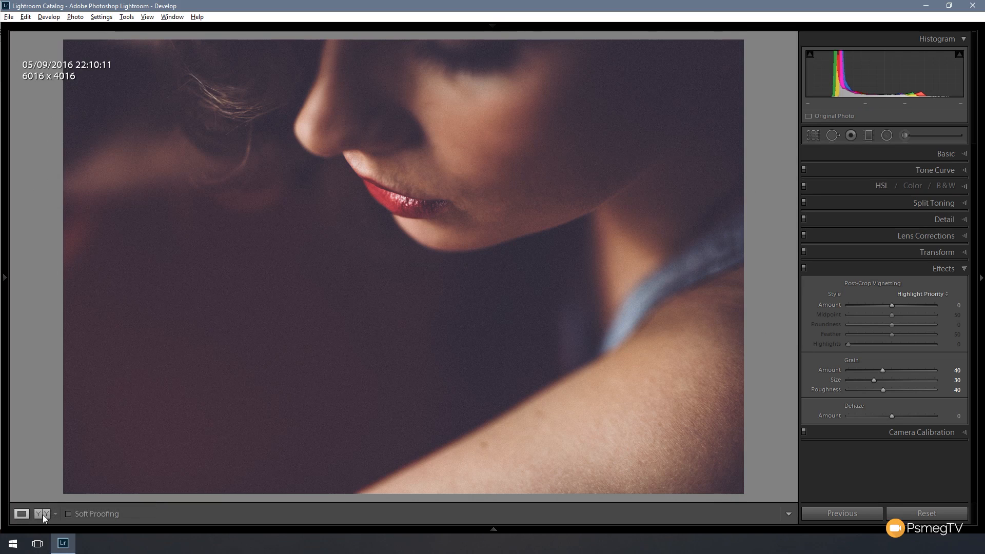
{"action": "left_click", "coordinate": [39, 515]}
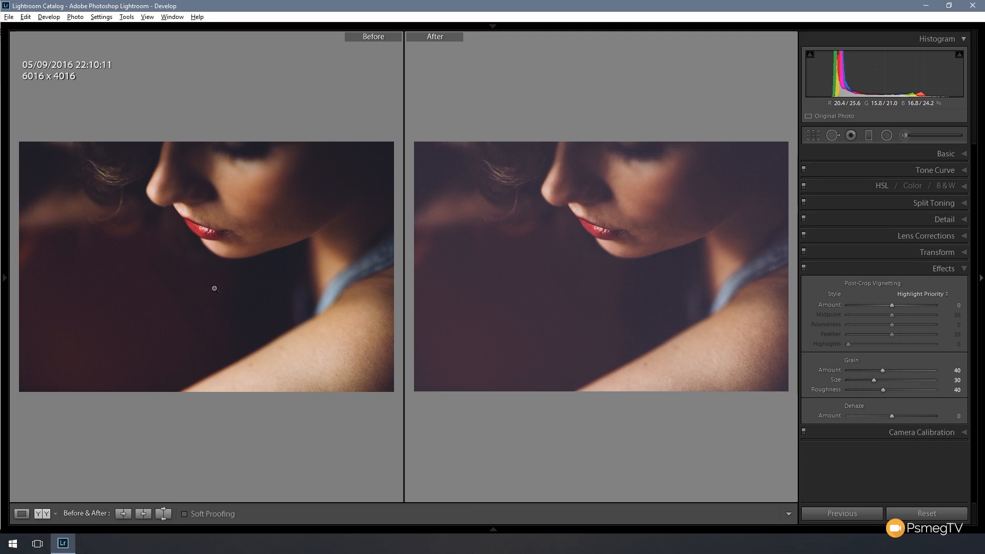